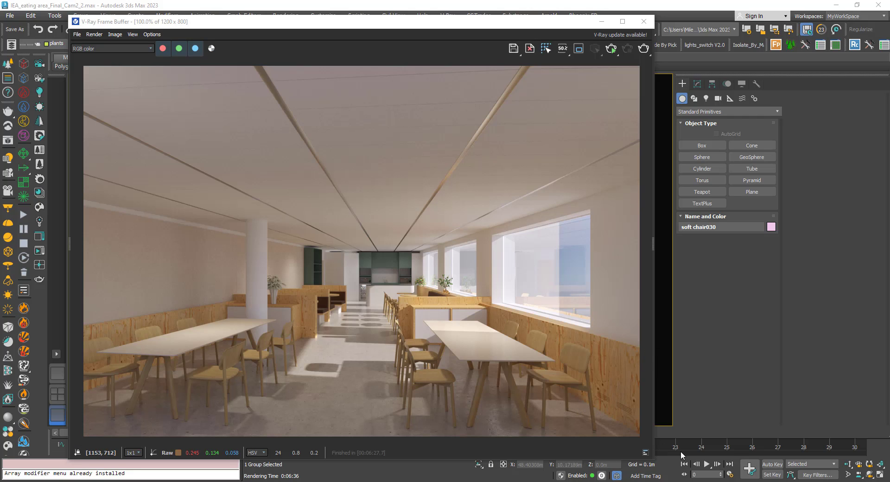
mouse_move(437, 372)
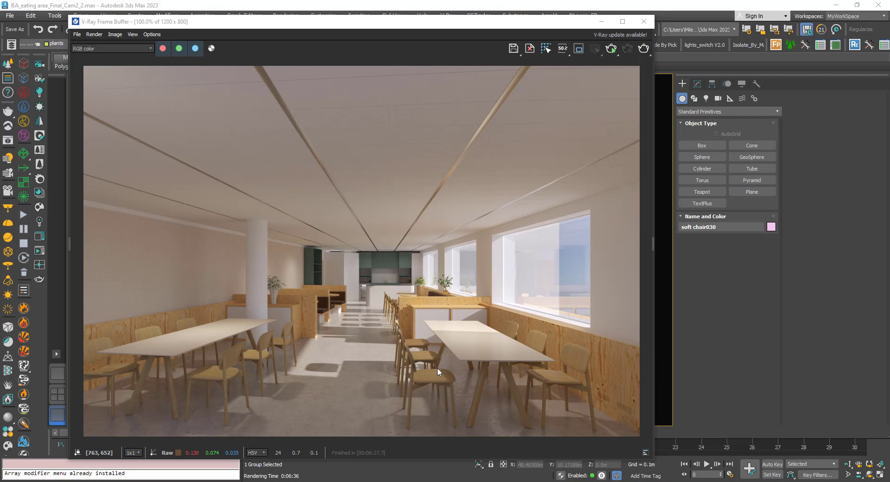
mouse_move(404, 329)
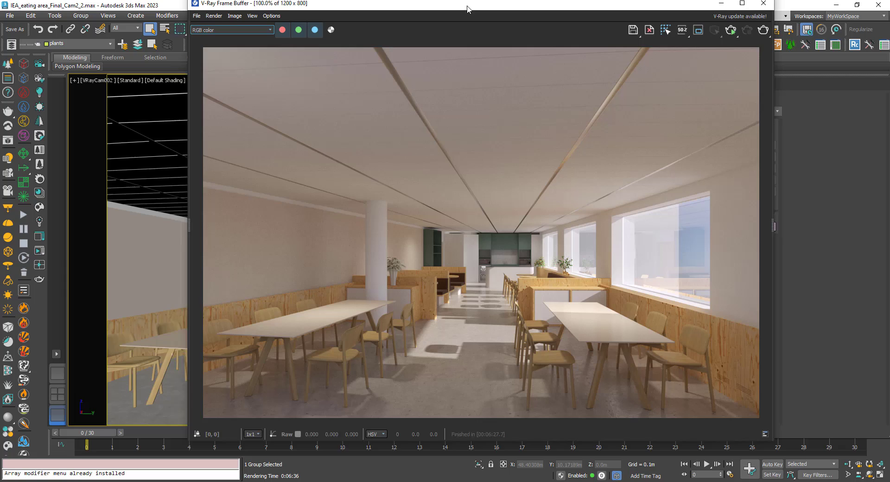
- View the render as object ID colours, close the frame buffer and bring up Render Setup
left_click(236, 30)
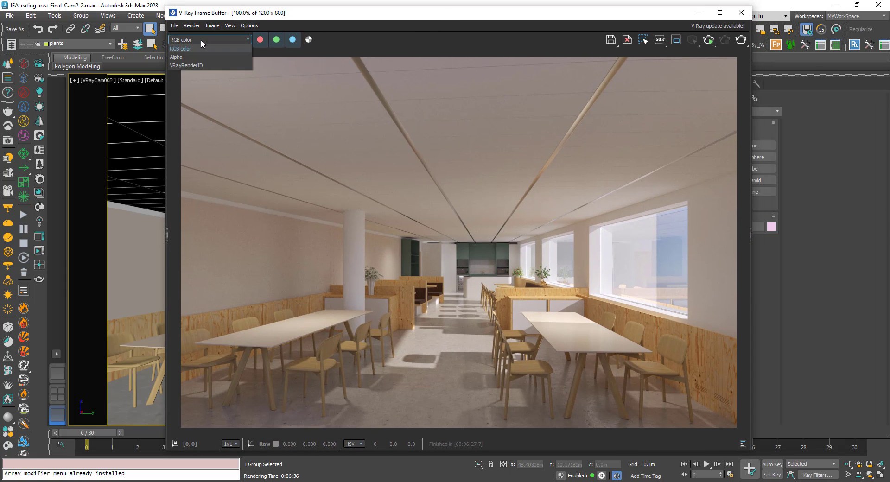
mouse_move(186, 65)
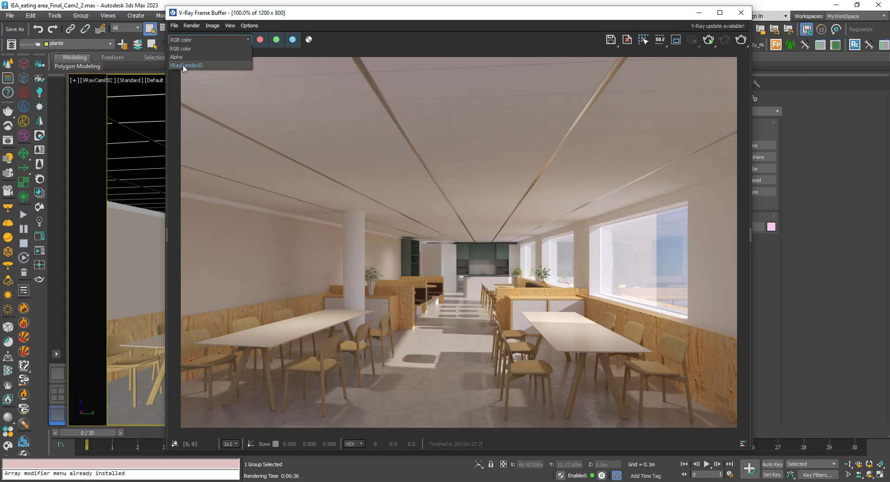
left_click(185, 66)
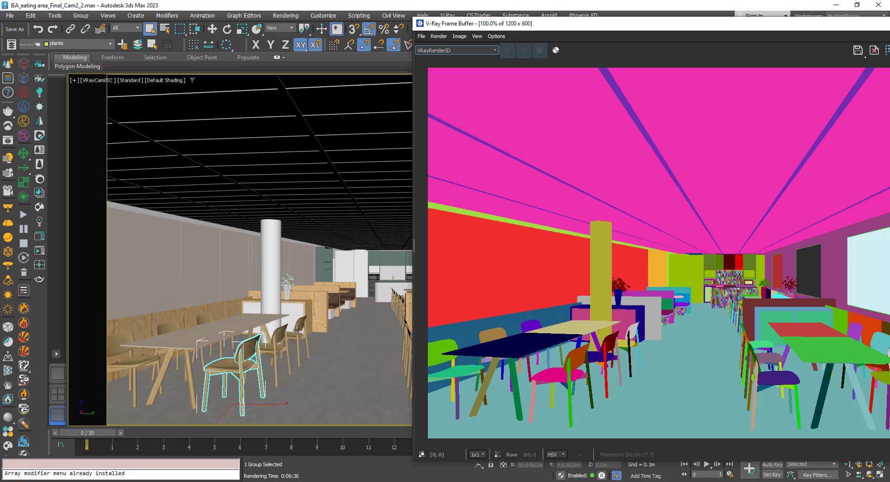
mouse_move(571, 360)
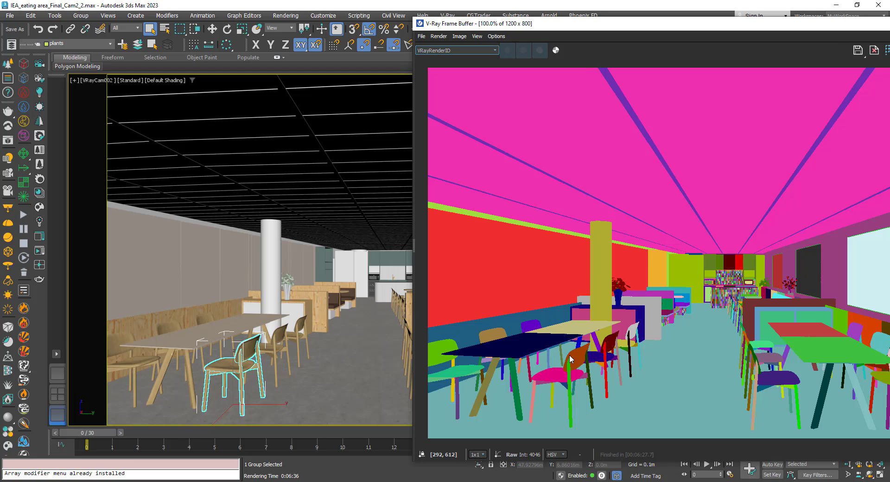
mouse_move(526, 355)
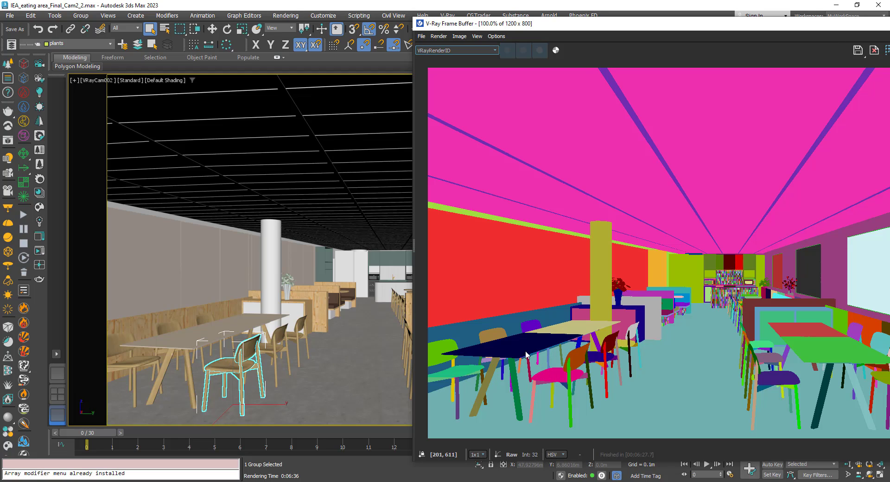
mouse_move(228, 381)
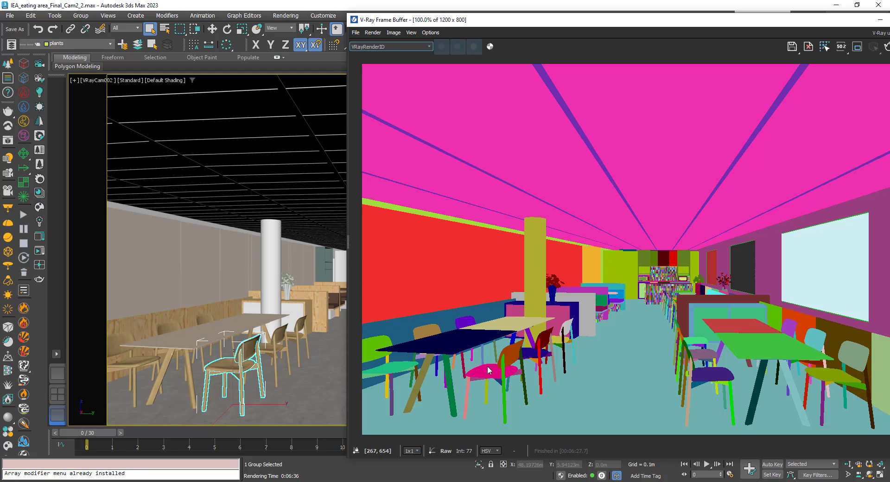
mouse_move(503, 375)
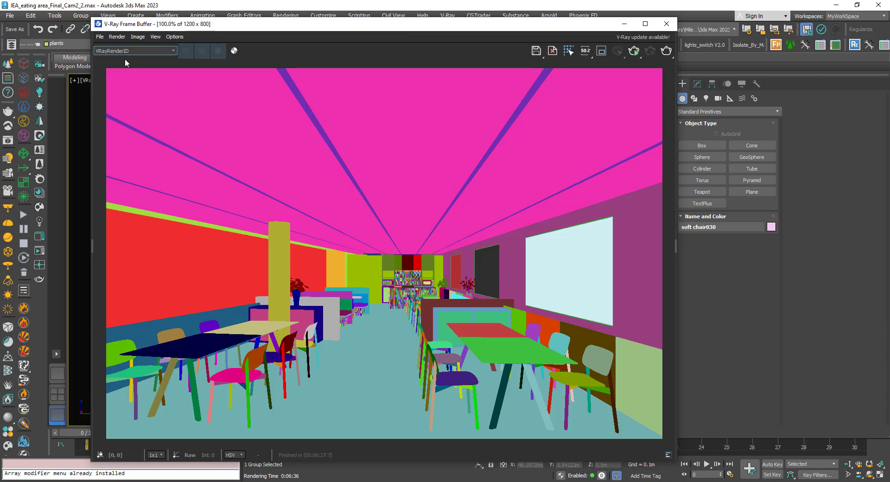
mouse_move(244, 246)
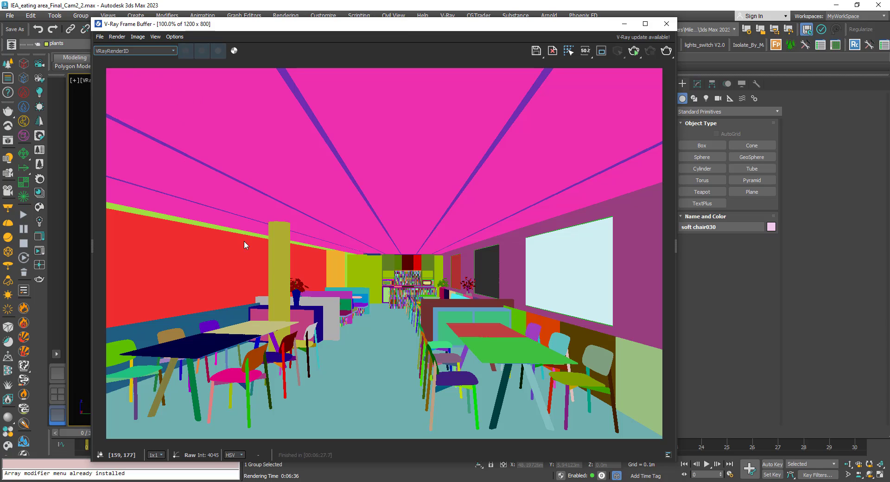
mouse_move(237, 328)
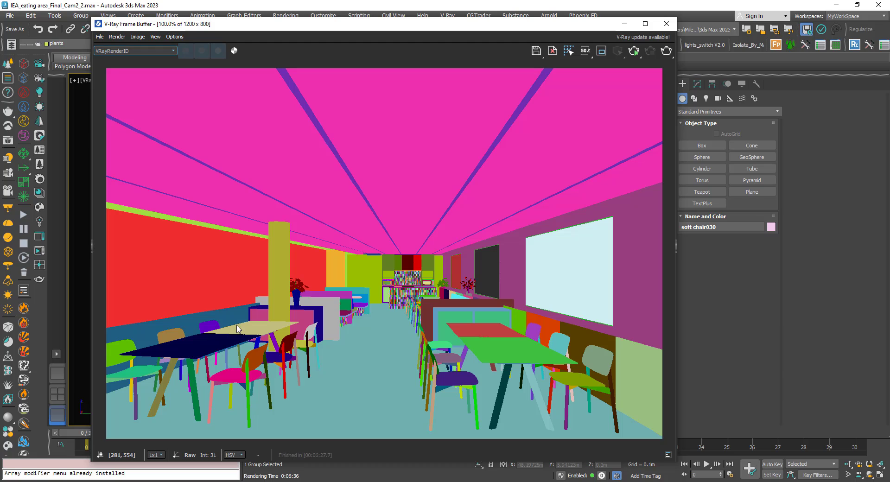
mouse_move(143, 62)
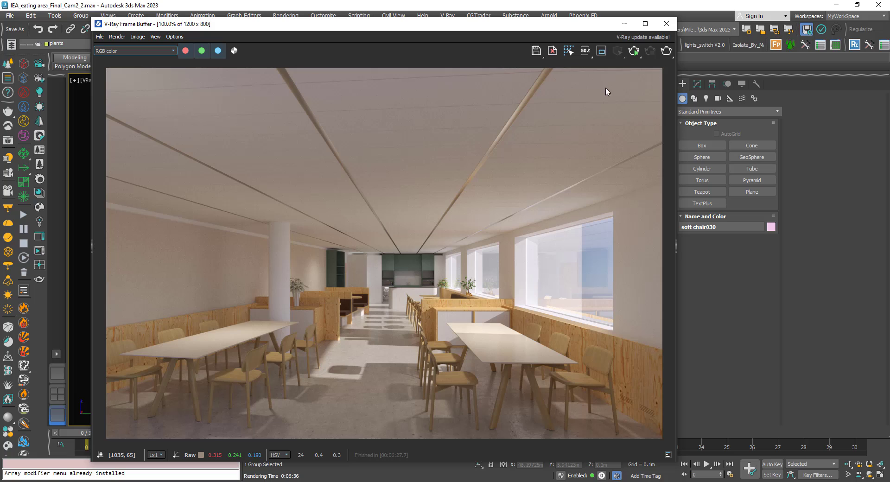
left_click(660, 23)
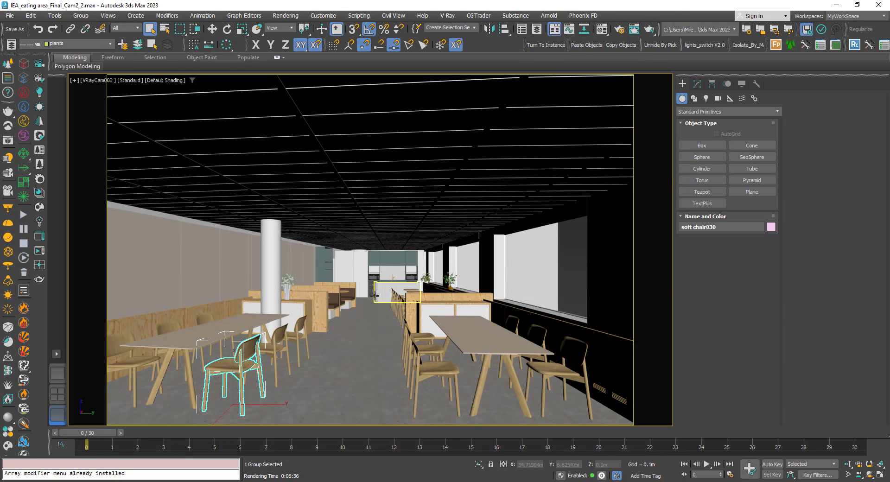
left_click(623, 29)
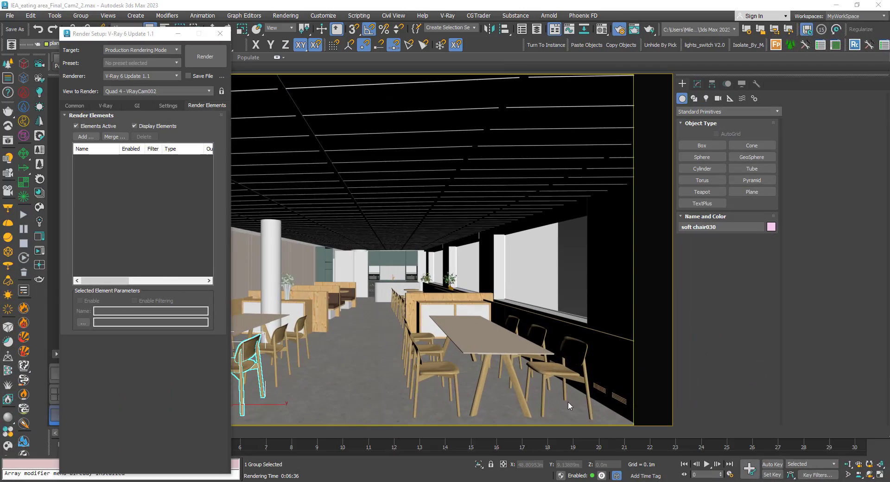
mouse_move(675, 468)
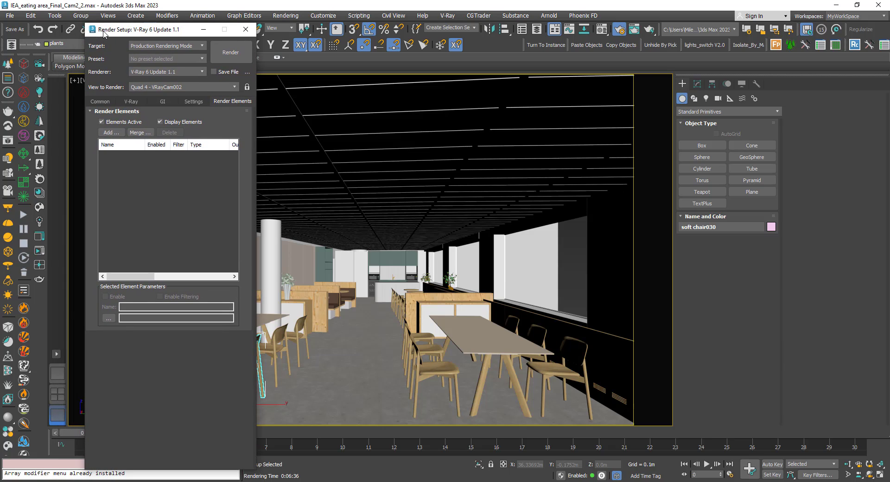
mouse_move(243, 121)
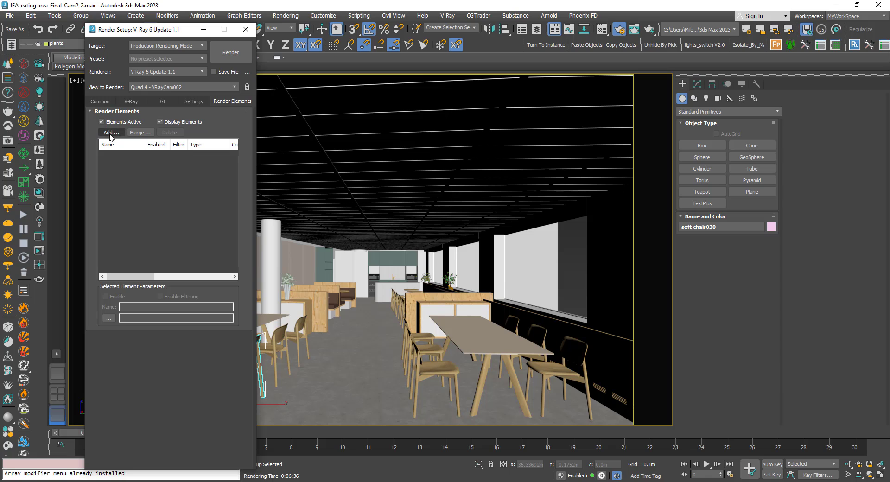
- Add a VRayRenderID element from the available render elements list
left_click(110, 133)
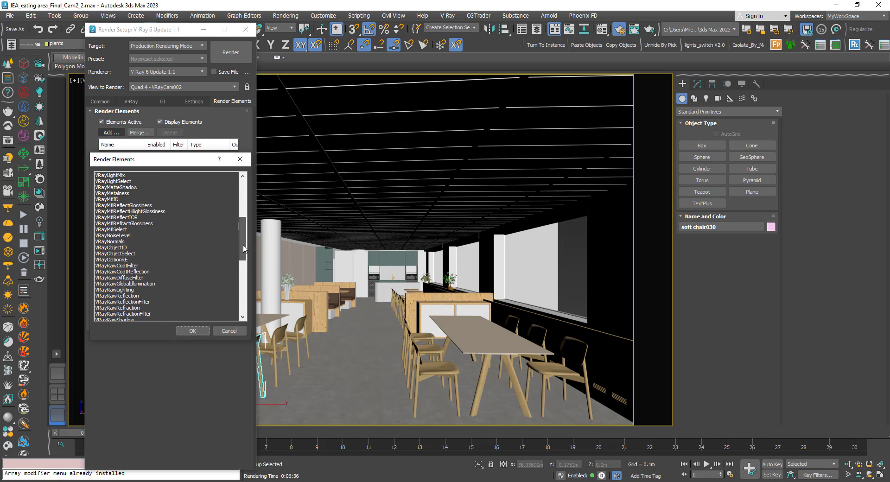
scroll("down", 3)
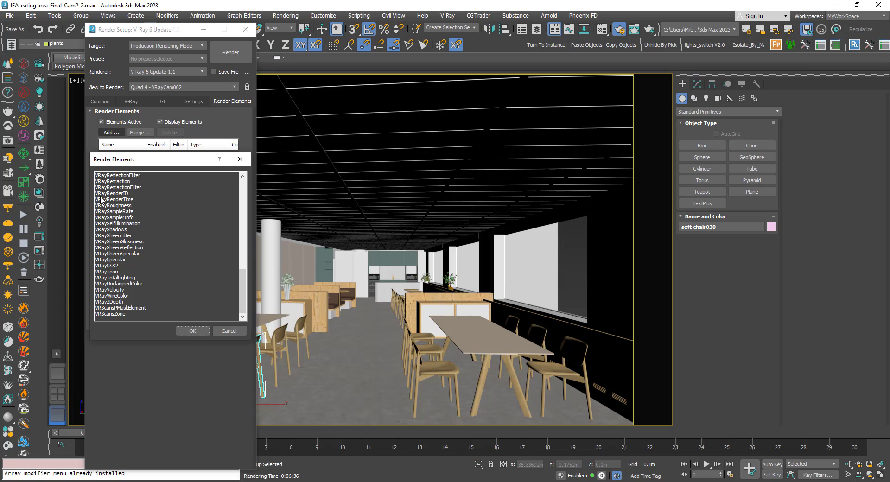
left_click(113, 194)
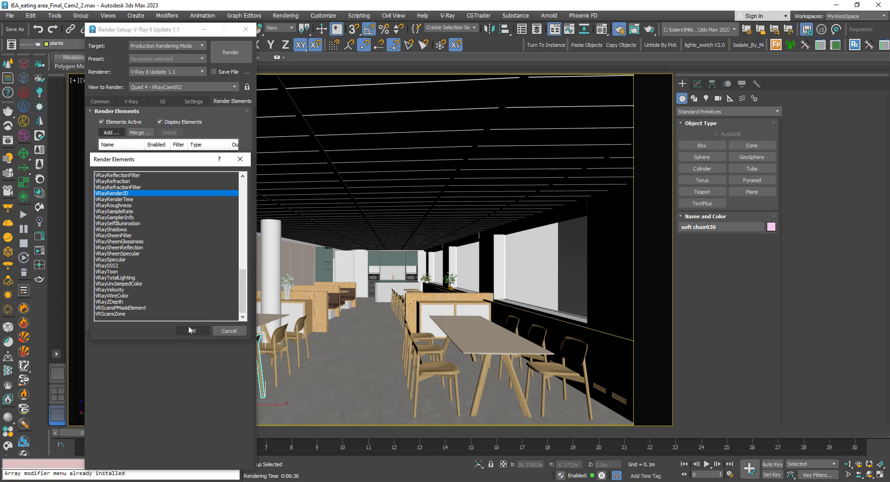
left_click(192, 330)
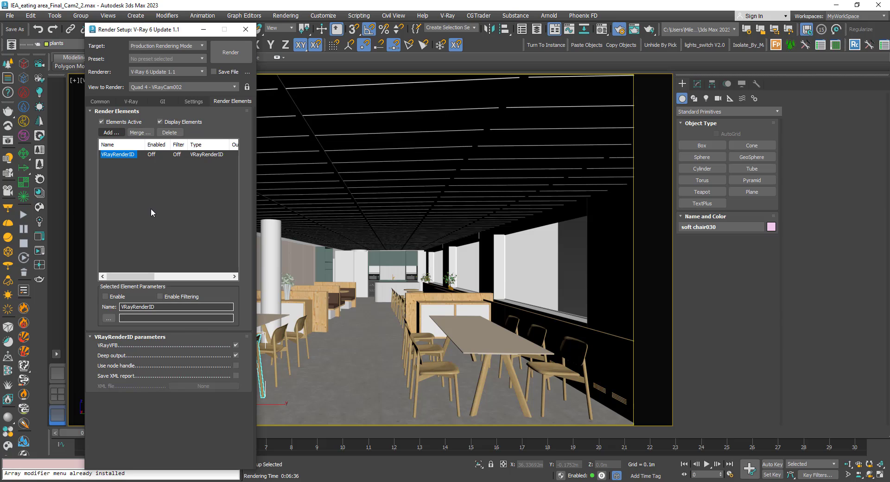
mouse_move(98, 352)
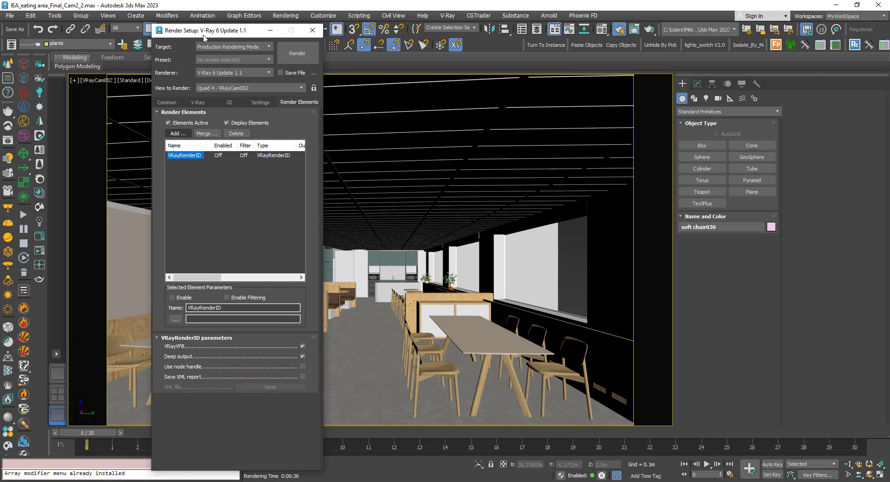
mouse_move(197, 220)
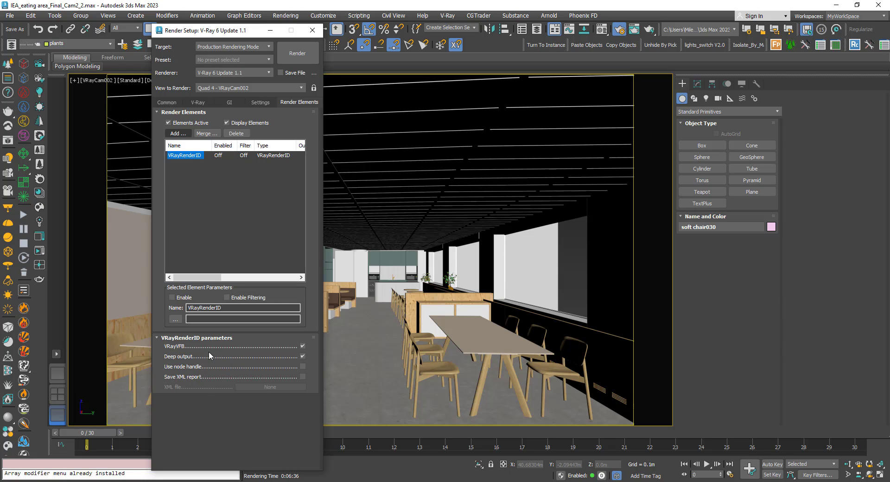
mouse_move(176, 371)
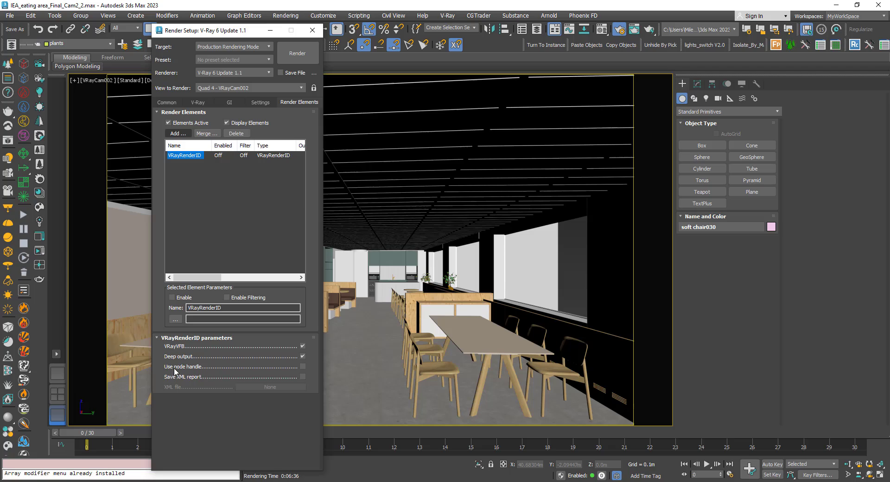
mouse_move(280, 373)
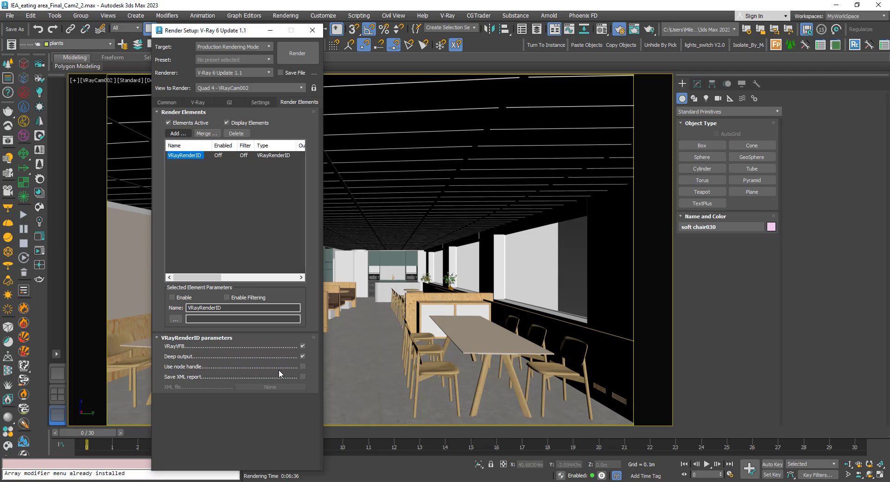
mouse_move(435, 322)
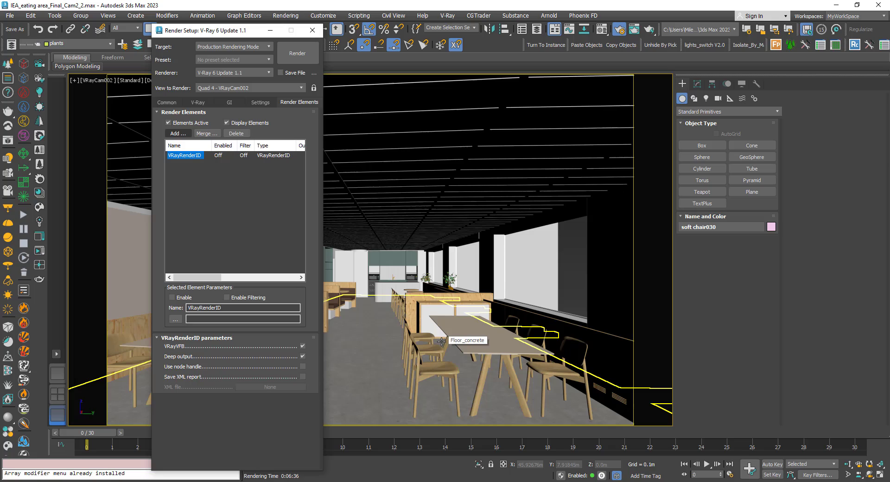
mouse_move(393, 344)
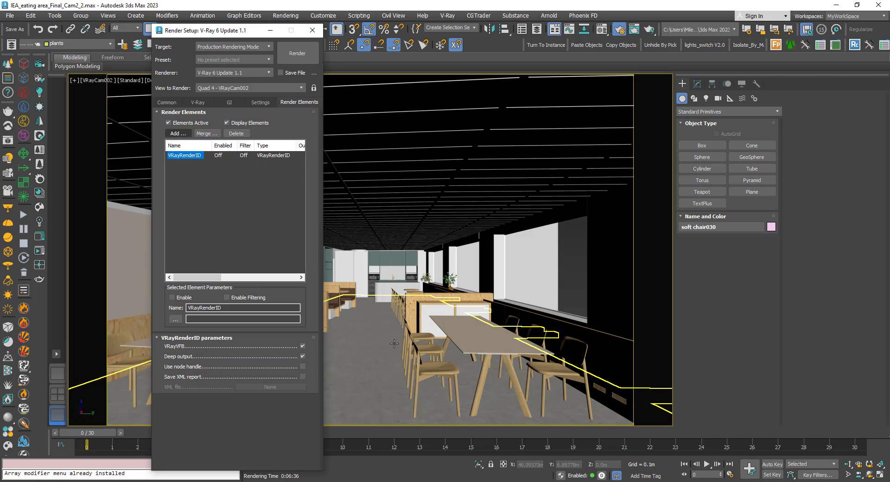
mouse_move(370, 351)
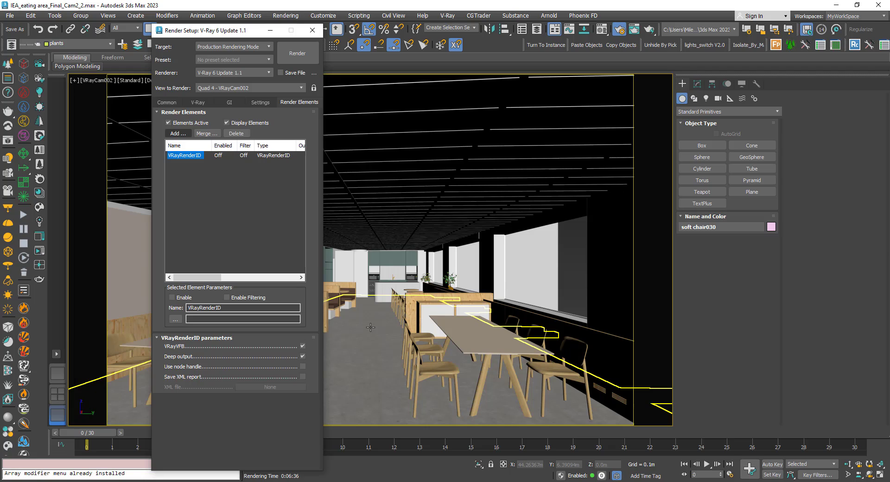
mouse_move(408, 324)
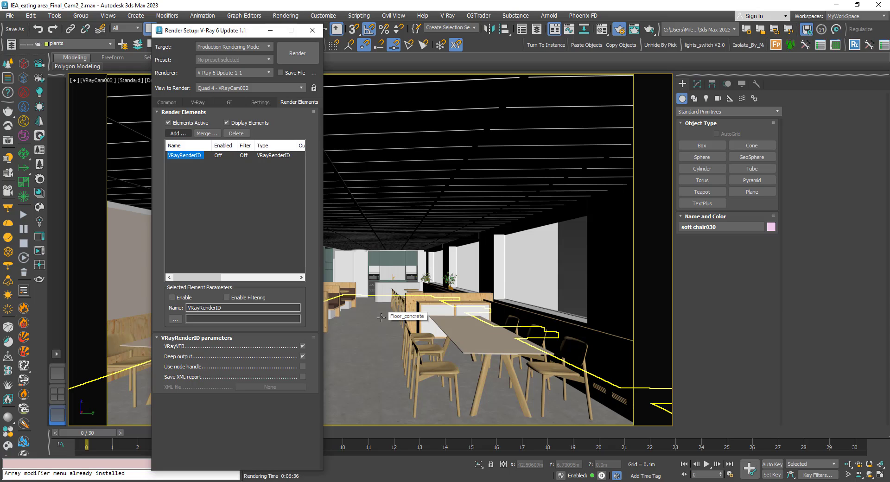
mouse_move(399, 192)
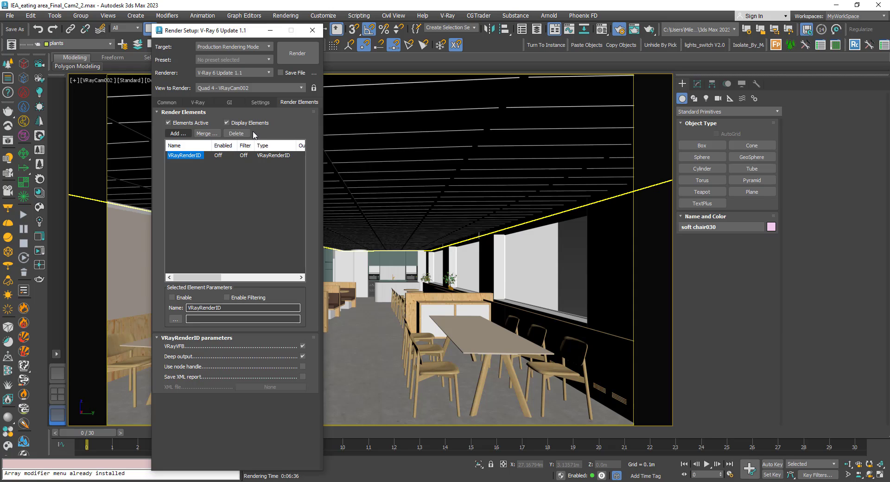
left_click_drag(232, 30, 203, 30)
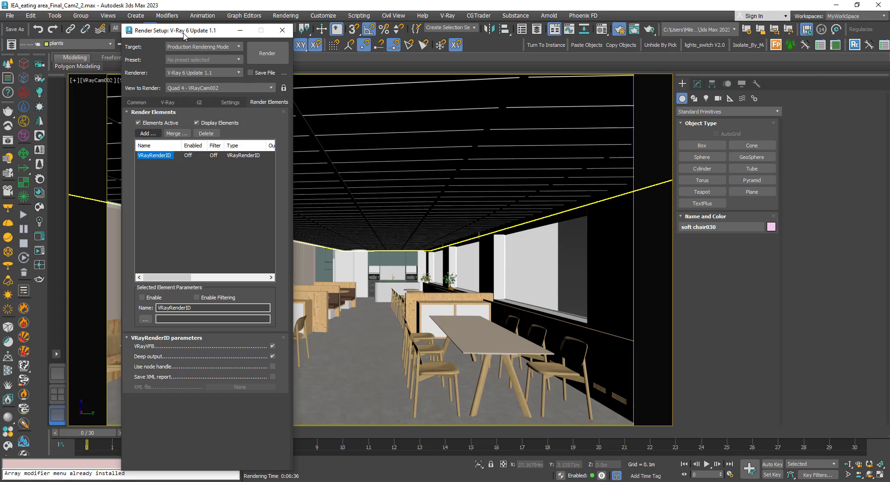
- Render the VRayCam002 cafeteria view at 1200×800 into the V-Ray Frame Buffer
left_click(137, 102)
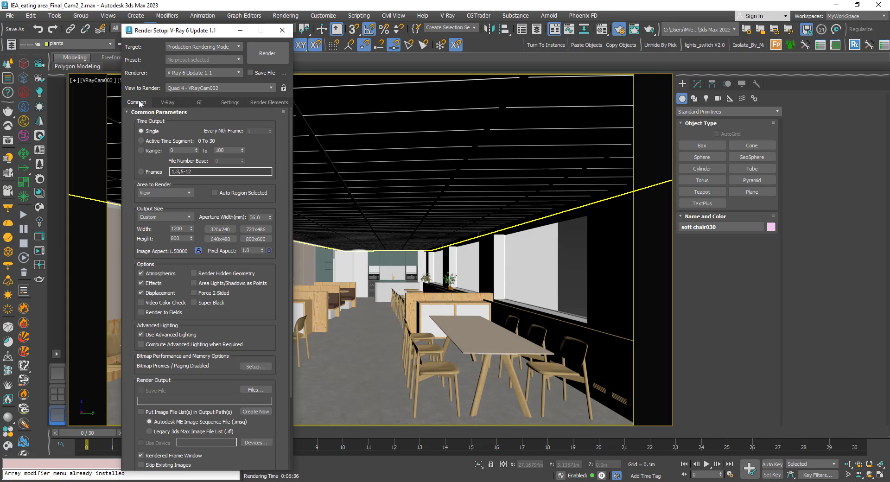
mouse_move(274, 57)
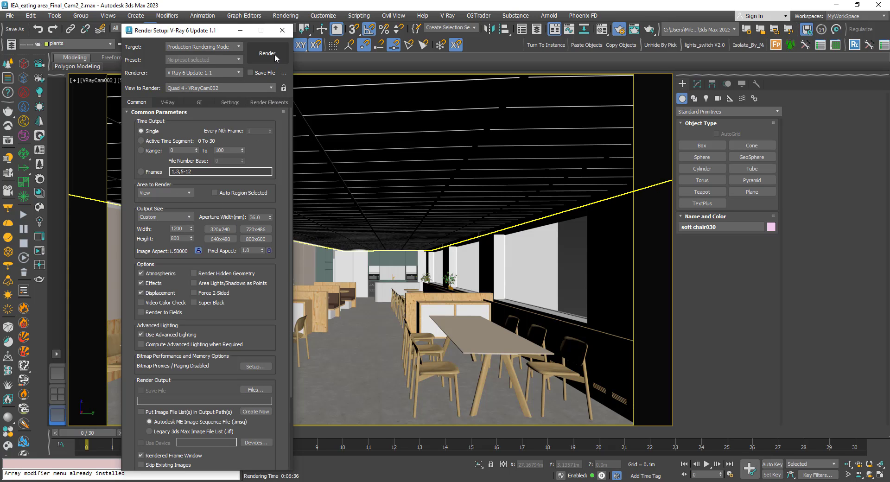
left_click(267, 53)
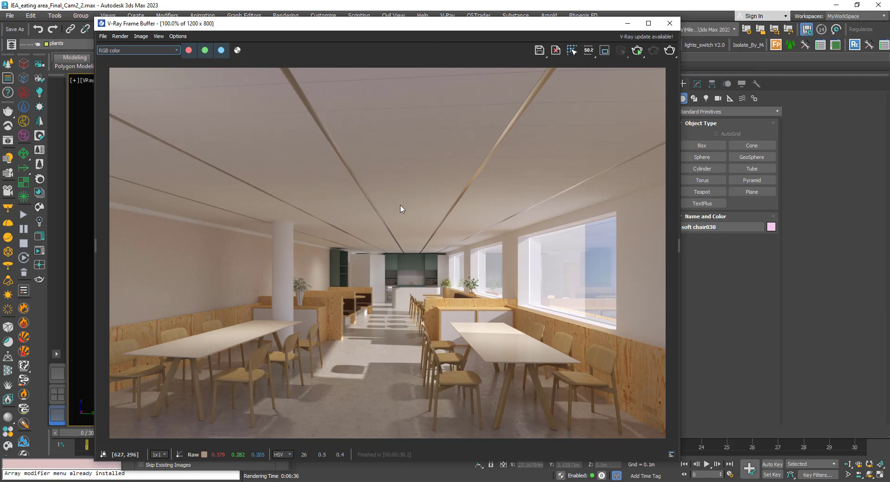
- Keep the RGB color channel shown and start saving the rendered image
left_click(138, 50)
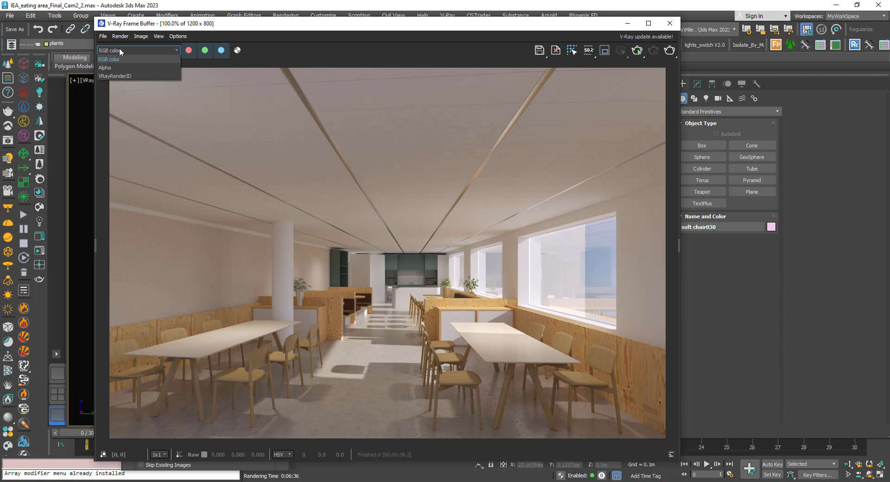
mouse_move(115, 76)
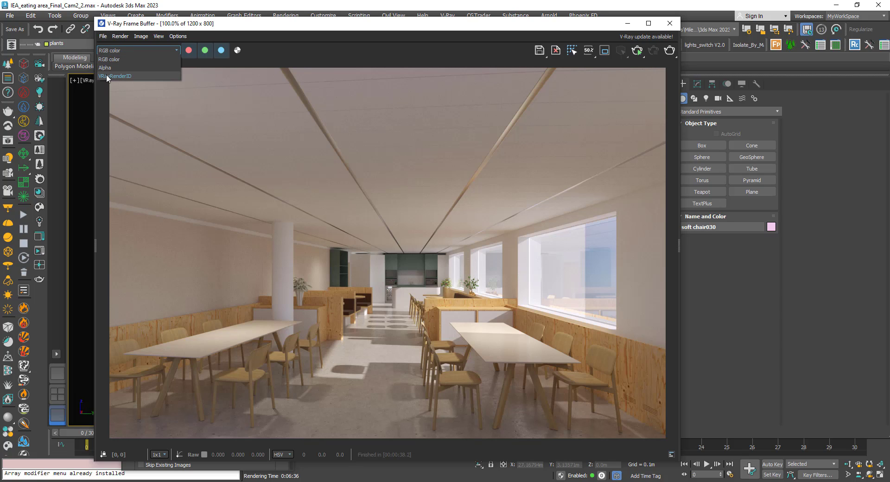
left_click(134, 59)
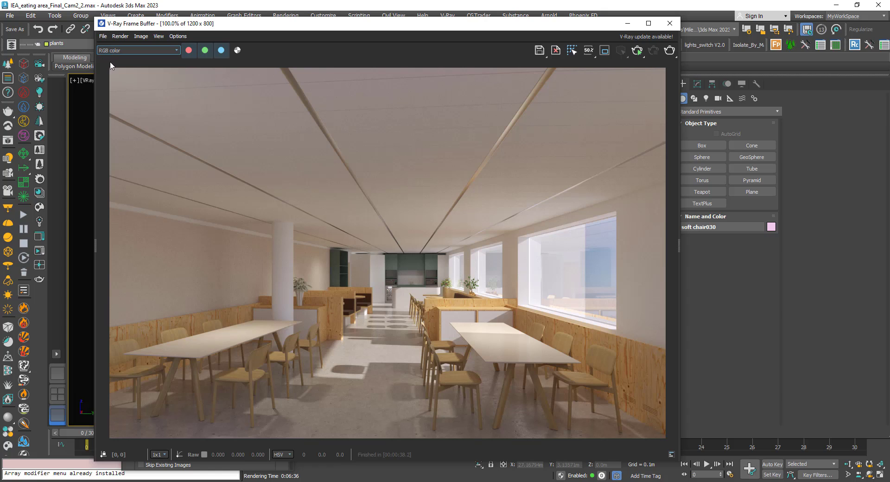
mouse_move(352, 125)
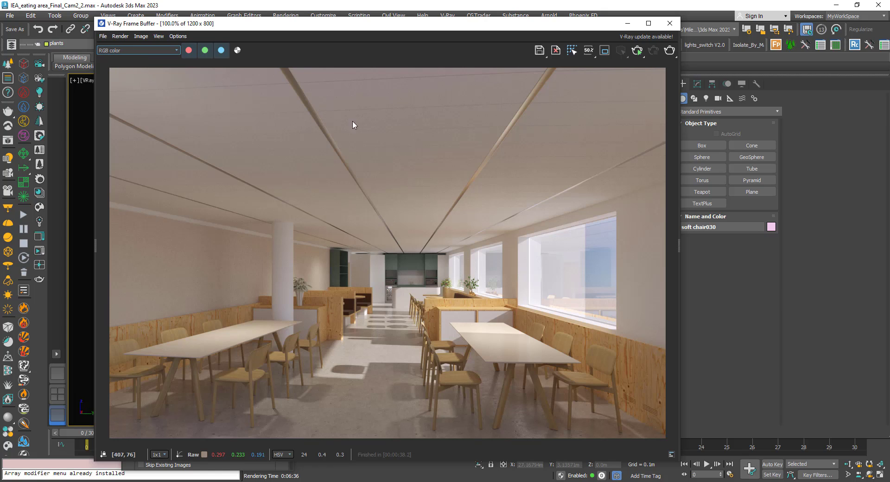
left_click(540, 50)
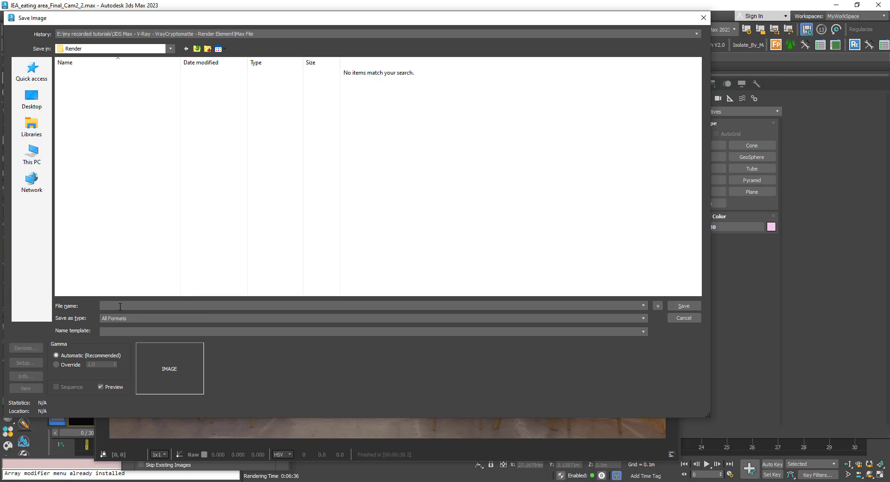
- Save the RGB render as V1 in TIF format in the Render folder
type("V1")
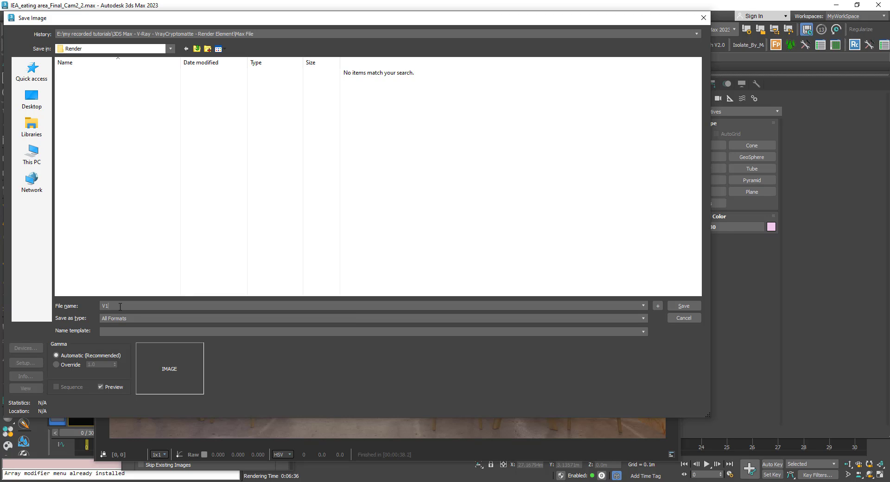
left_click(640, 318)
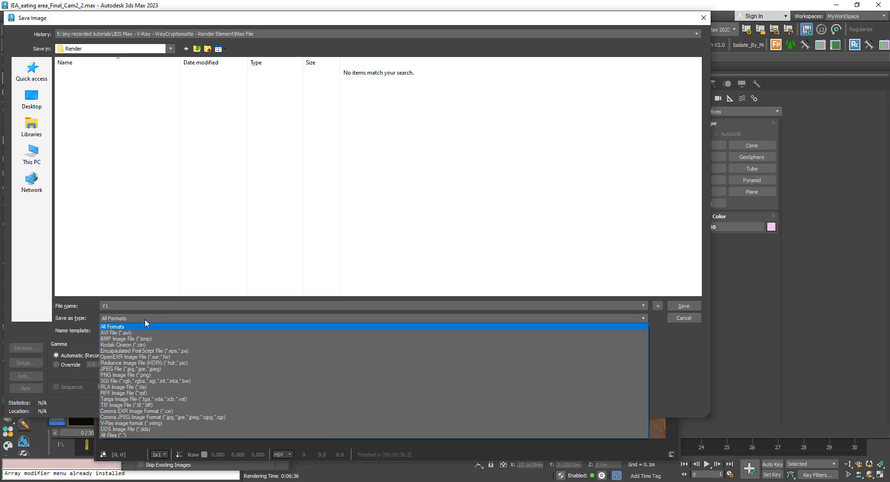
left_click(122, 405)
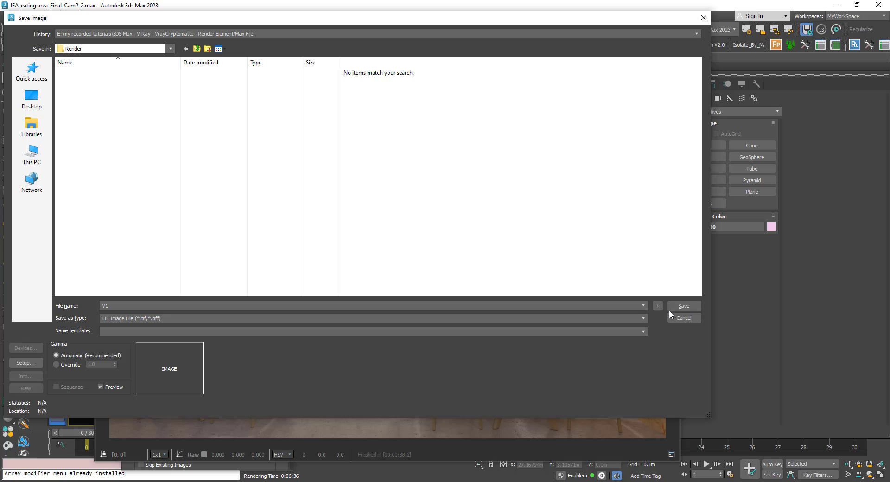
left_click(684, 306)
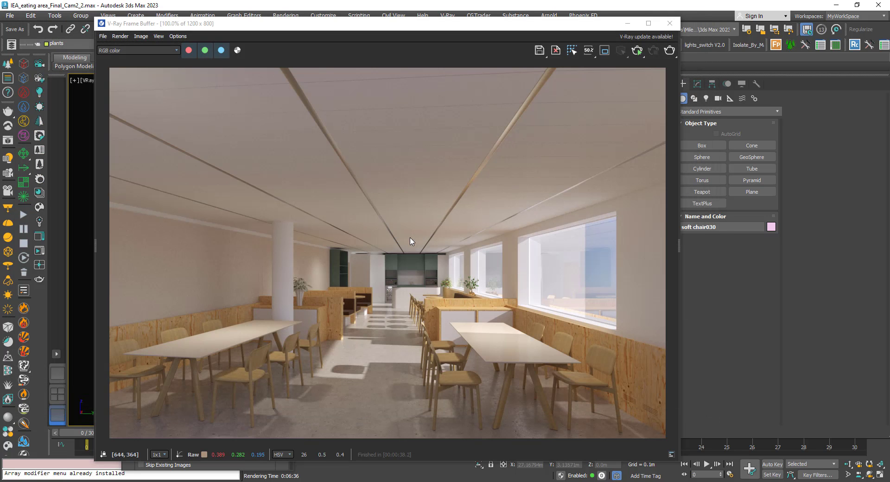
- Show the VRayRenderID channel and save it as ID.tif beside V1.tif
left_click(137, 50)
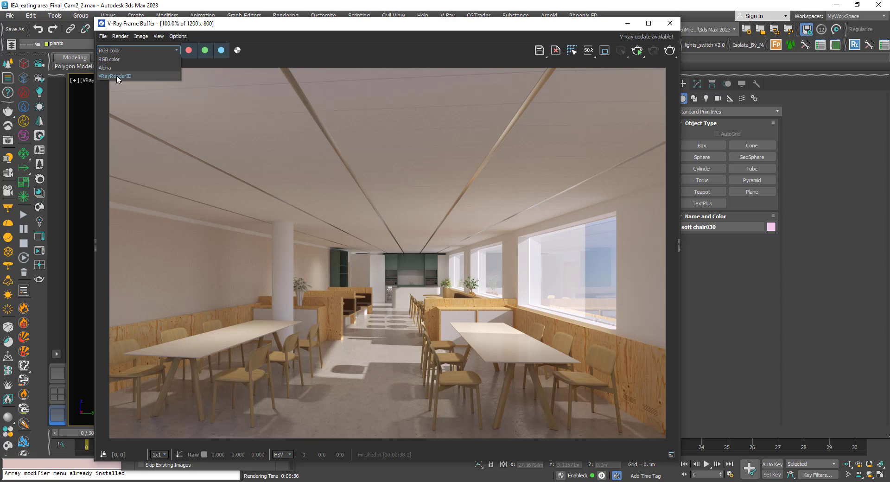
left_click(115, 76)
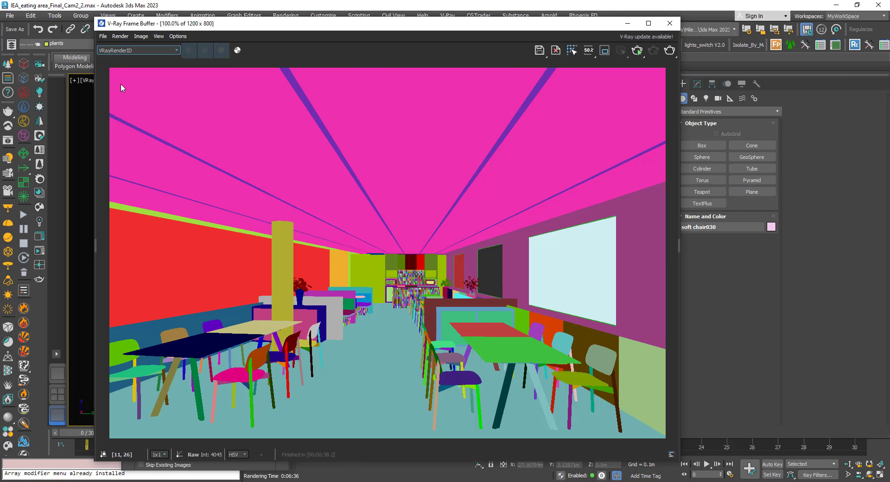
left_click(540, 50)
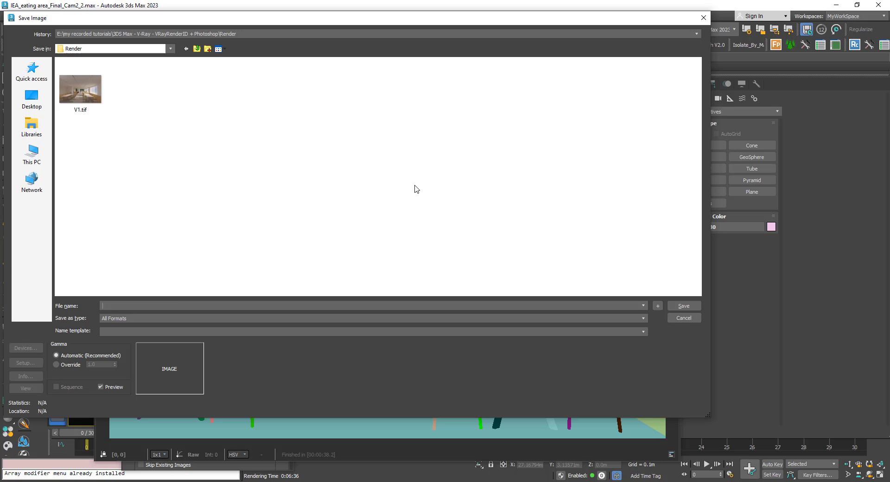
left_click(120, 306)
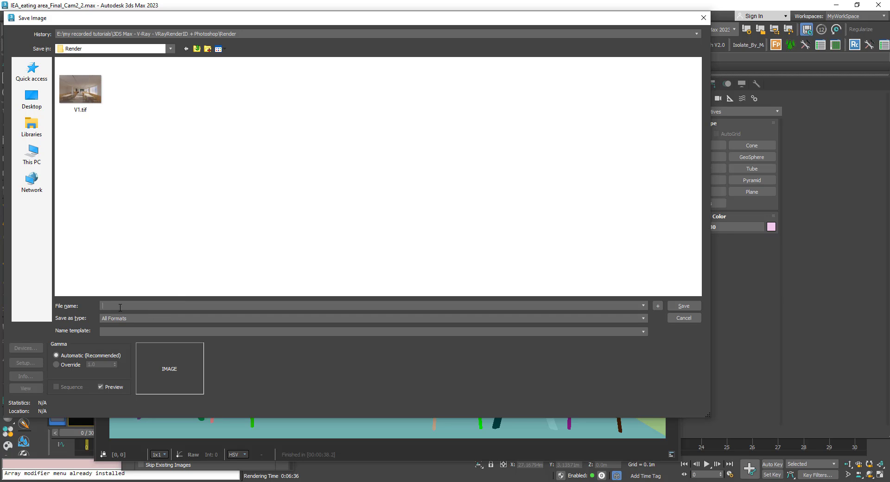
type("ID")
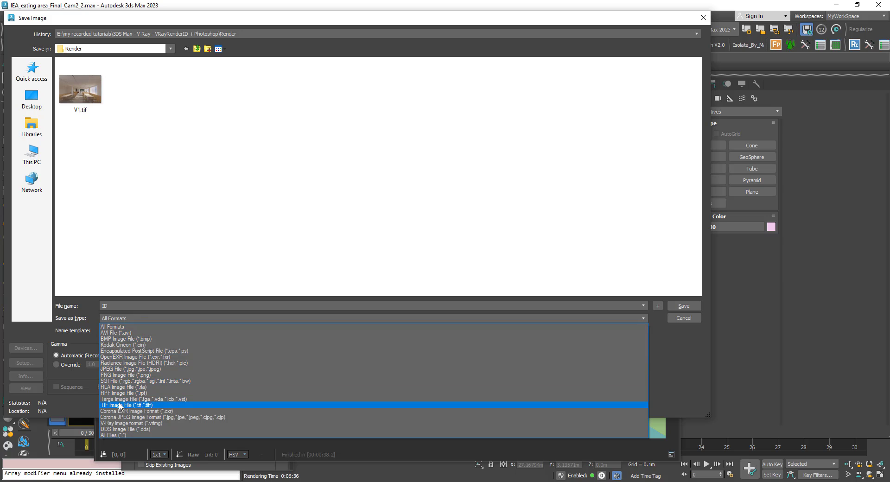
left_click(122, 405)
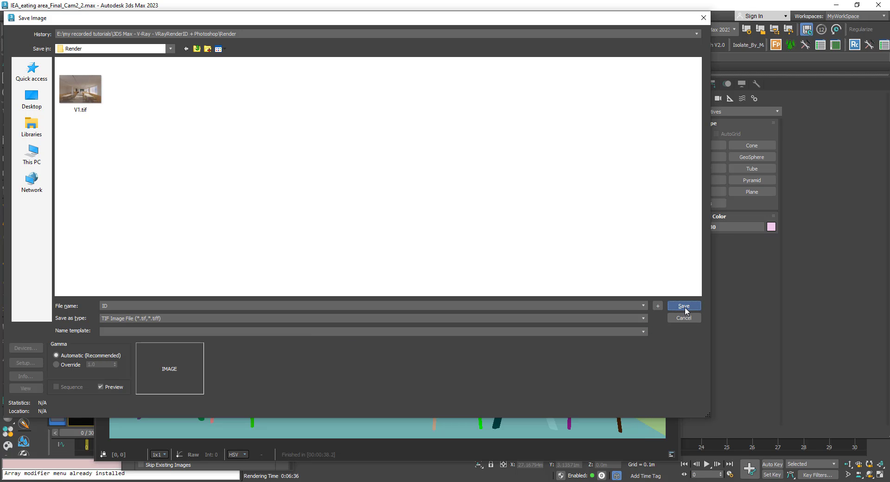
left_click(684, 306)
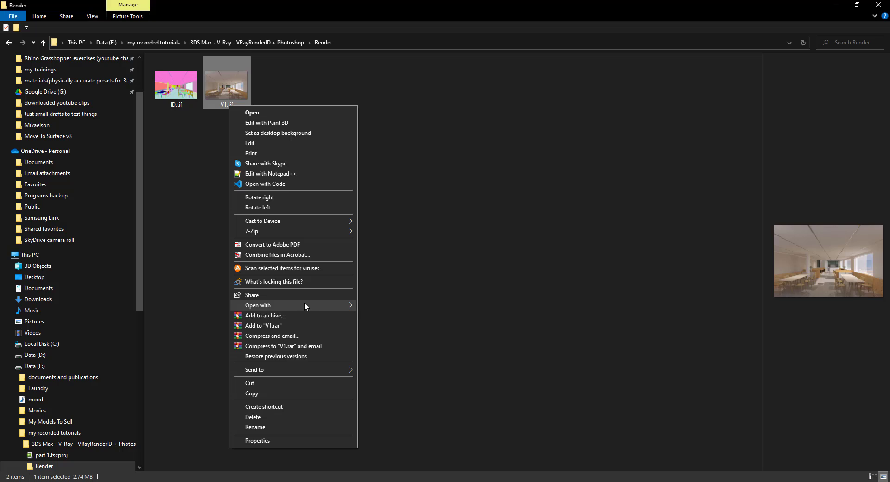
- From the Render folder, launch V1.tif in Photoshop with ID.tif placed above it
left_click(380, 293)
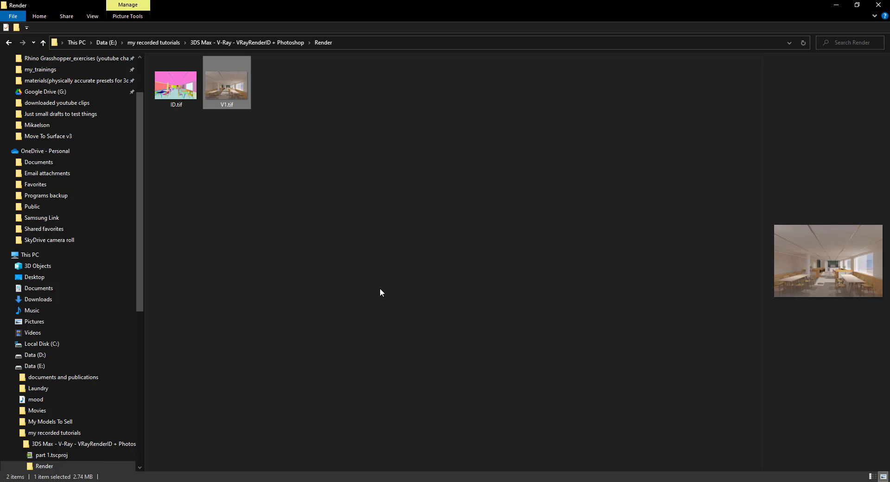
double_click(226, 82)
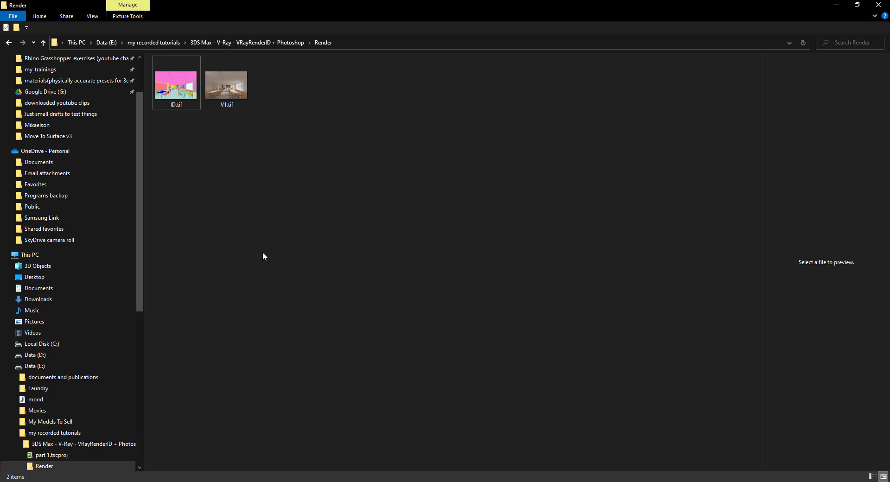
left_click(176, 82)
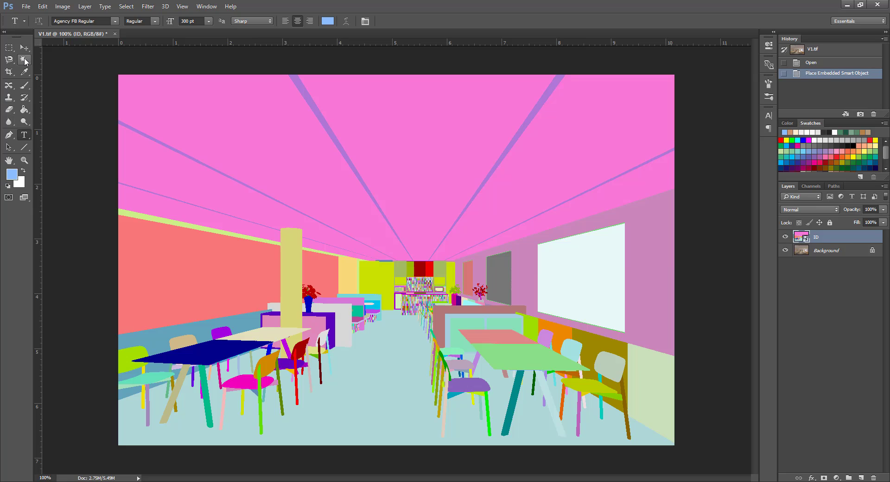
- Magic Wand-select the yellow column on the ID layer, then make the Background layer active
left_click(22, 60)
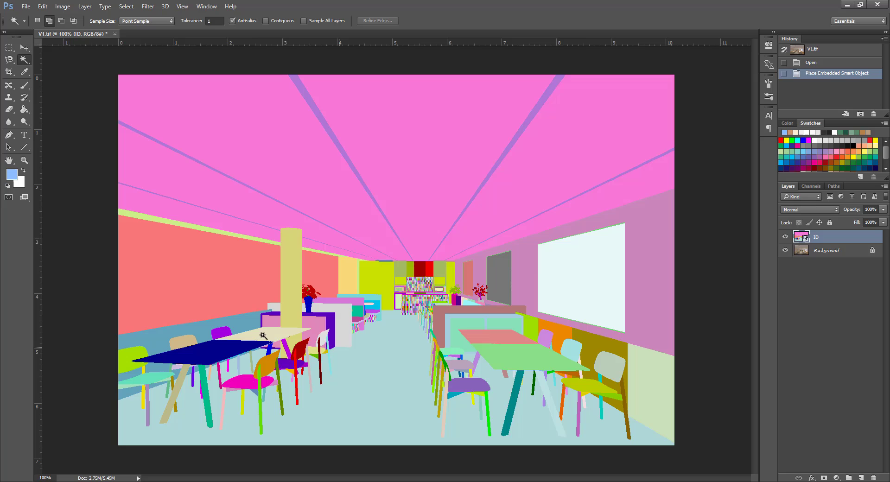
mouse_move(249, 115)
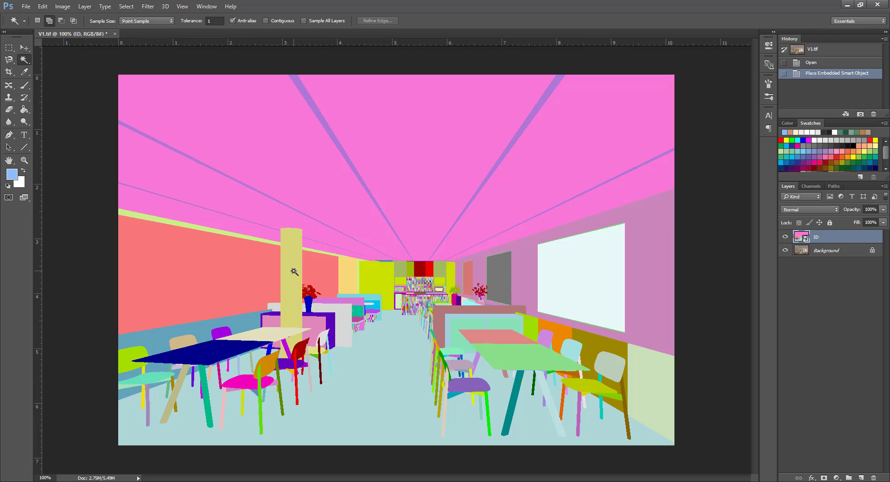
mouse_move(293, 272)
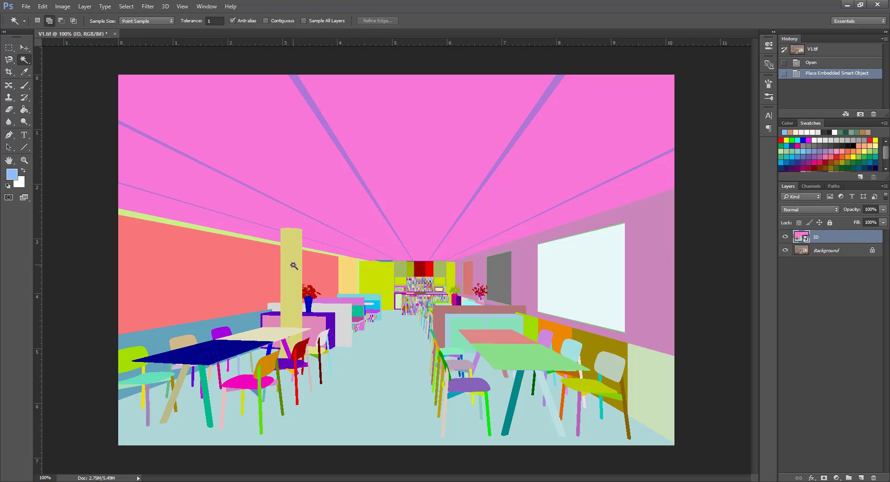
left_click(292, 264)
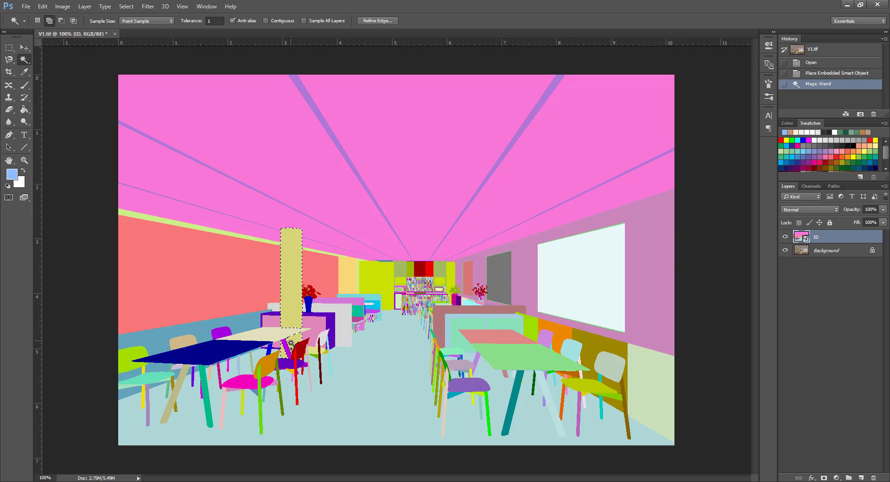
left_click(268, 22)
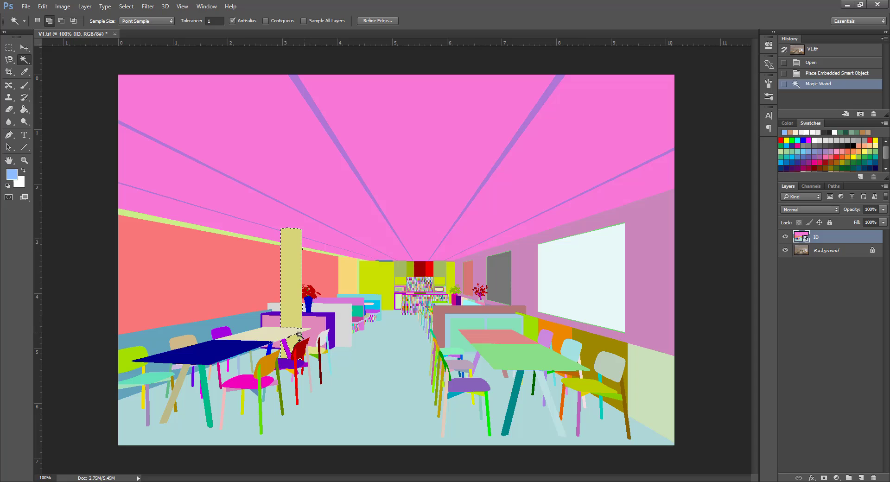
left_click(266, 22)
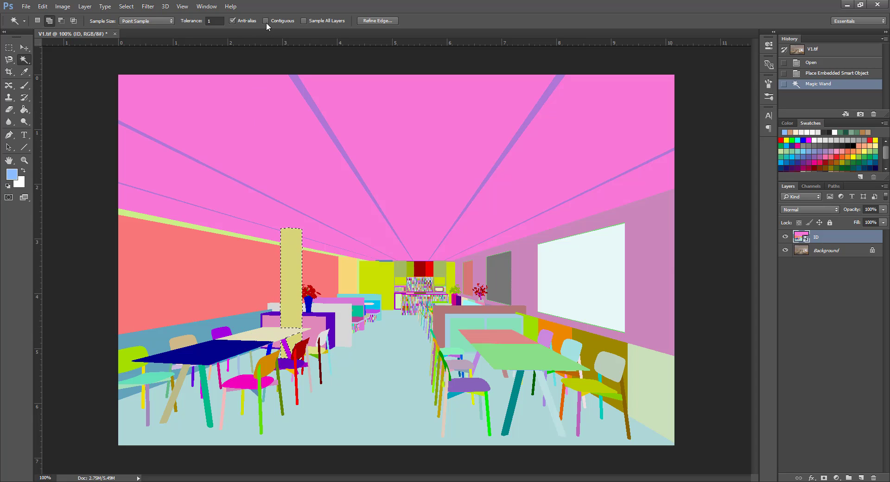
left_click(265, 21)
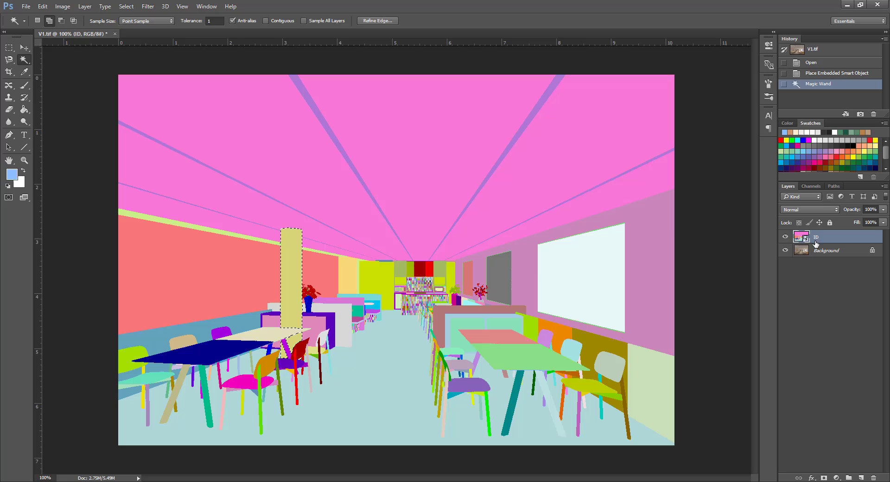
left_click(825, 251)
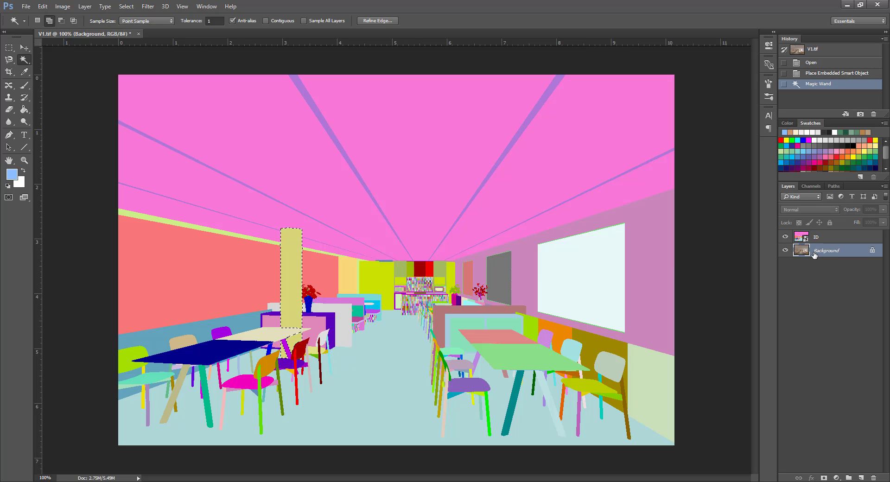
- Hide the ID layer, copy the selected column onto Layer 1 and toggle Background to check it
left_click(785, 237)
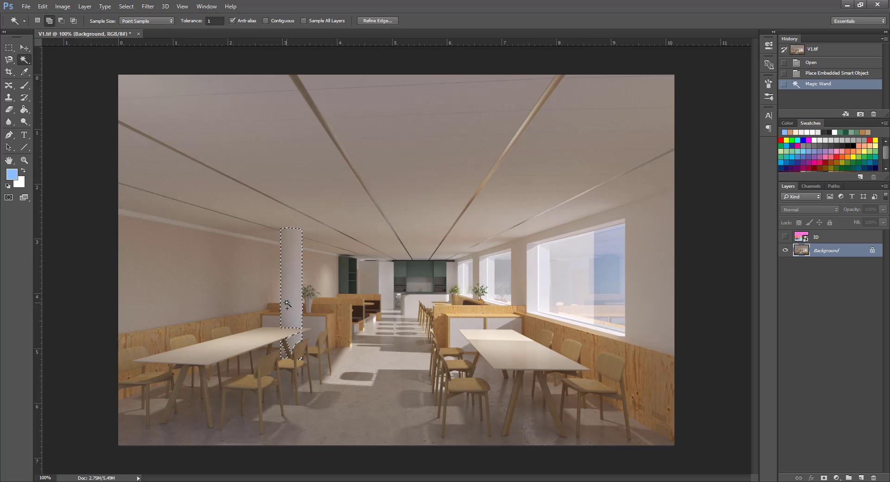
mouse_move(541, 310)
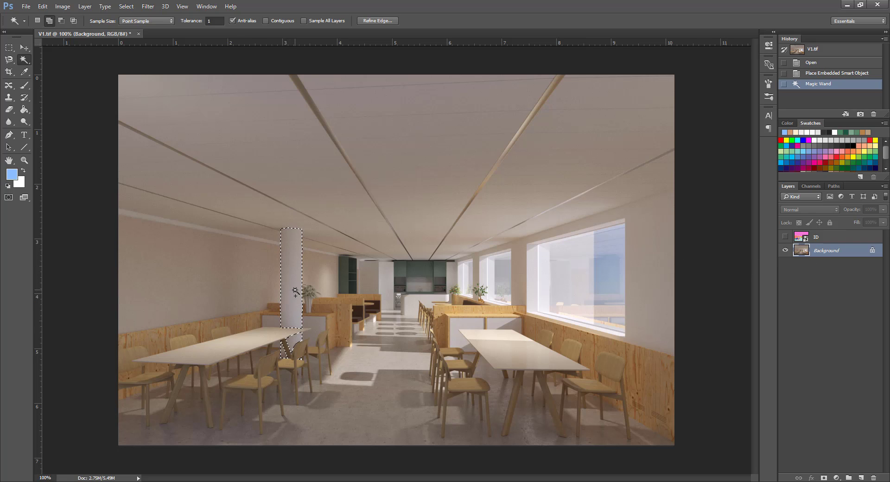
right_click(295, 292)
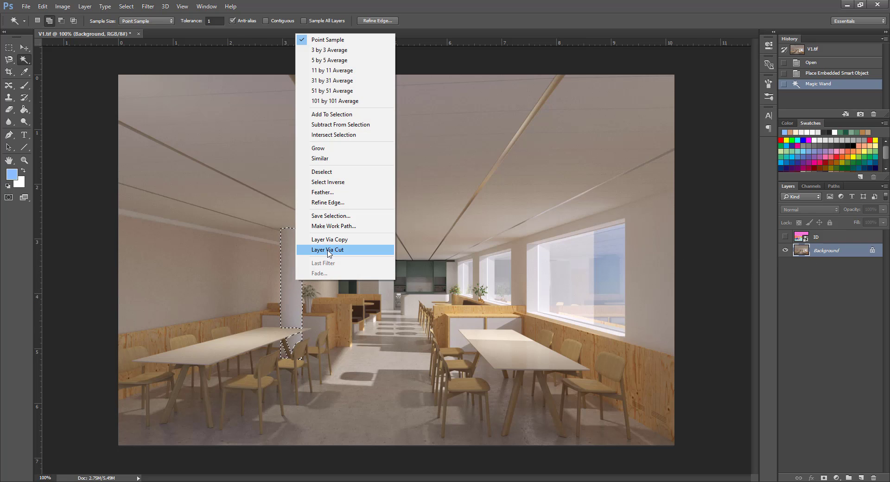
mouse_move(328, 239)
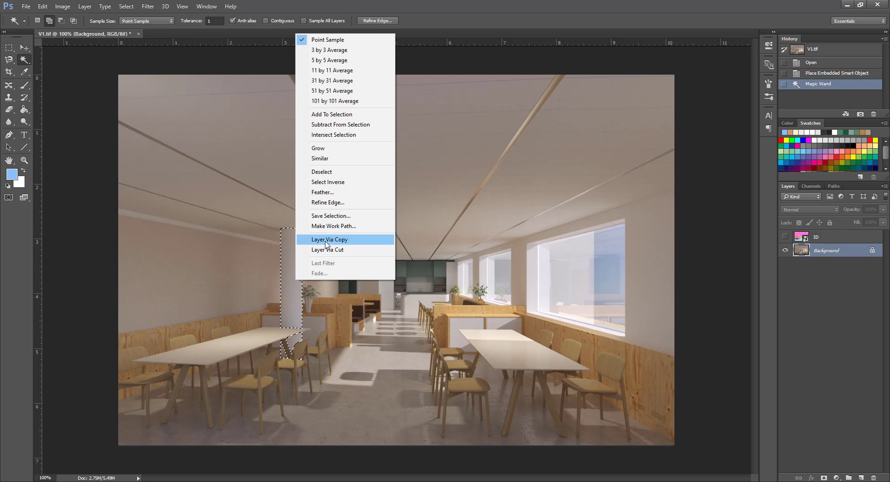
left_click(329, 239)
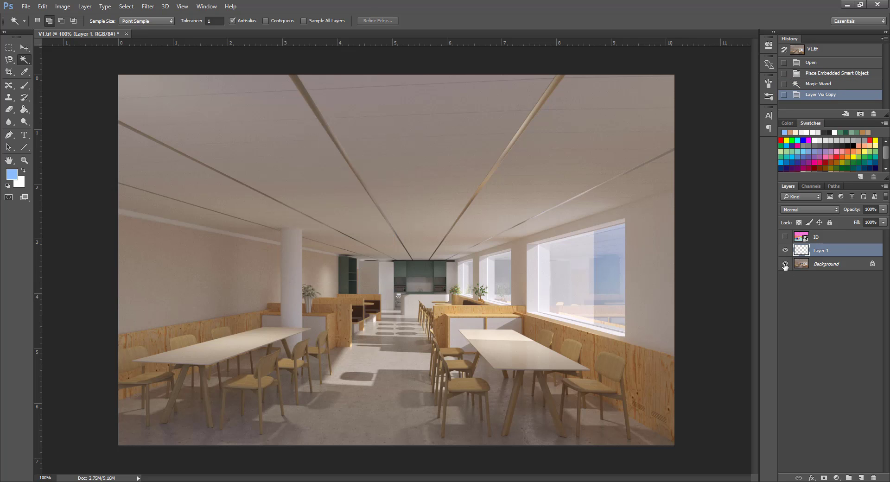
left_click(784, 264)
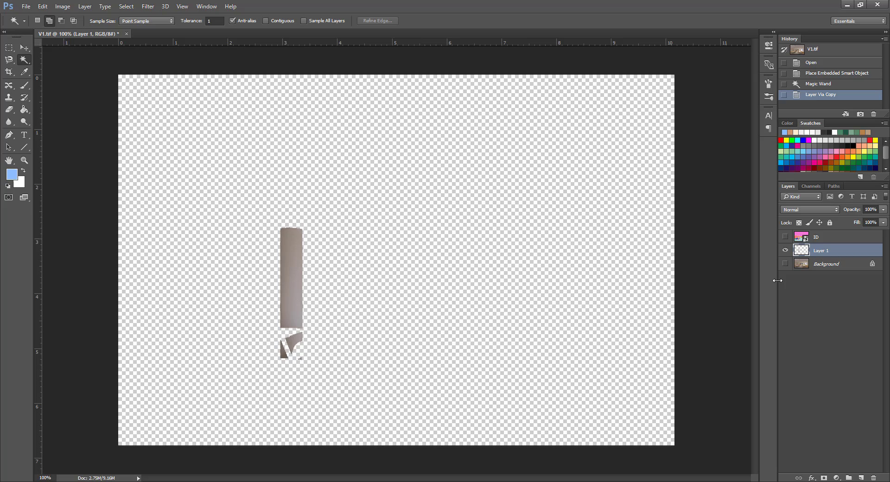
left_click(785, 264)
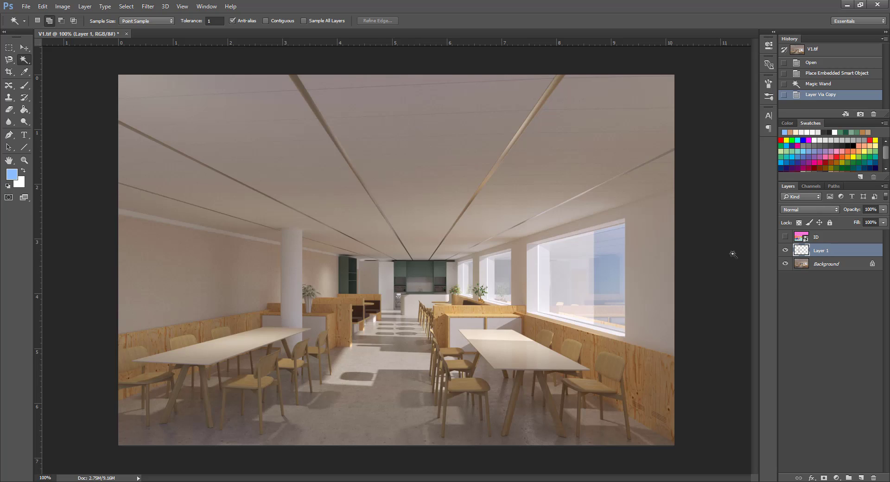
mouse_move(288, 256)
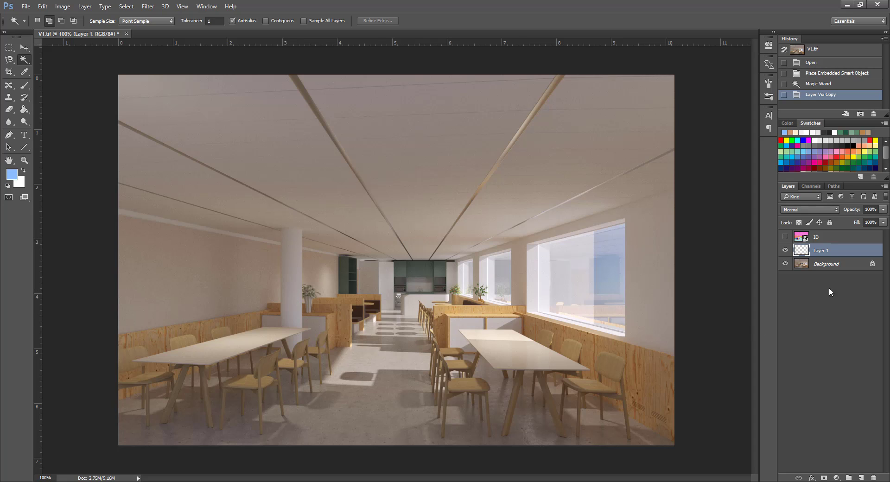
mouse_move(745, 473)
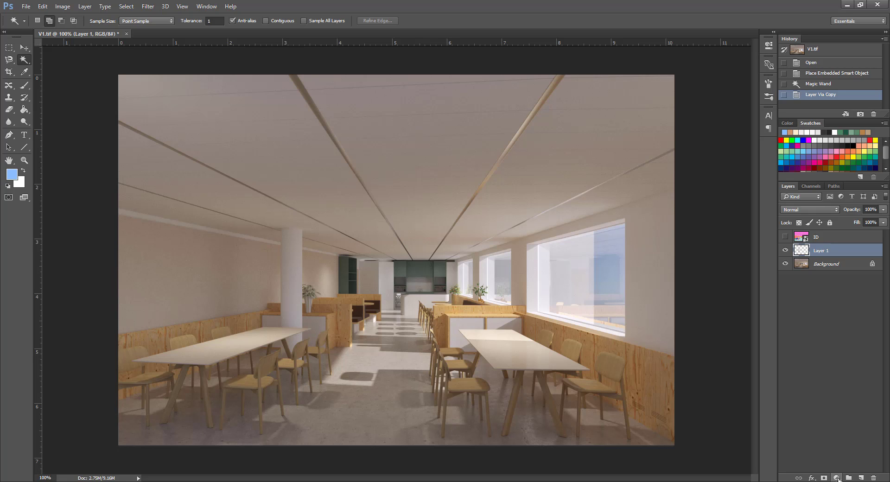
- Add a default Hue/Saturation adjustment layer above Layer 1
left_click(836, 477)
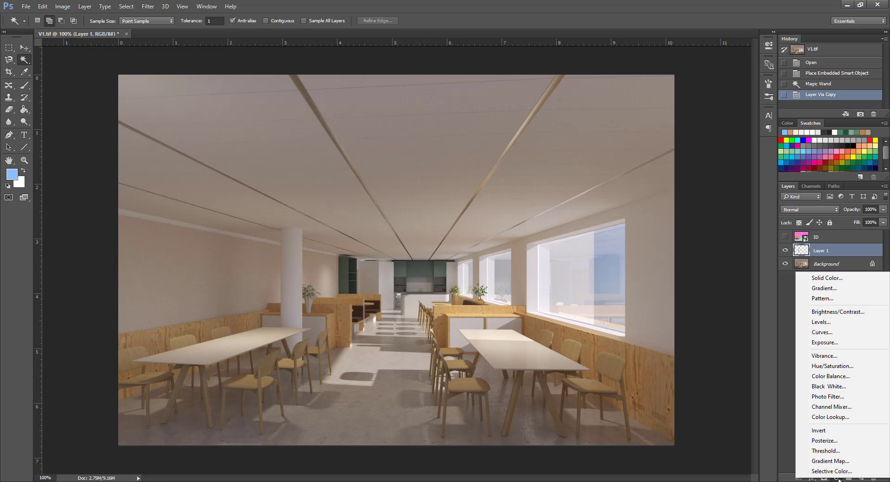
mouse_move(832, 366)
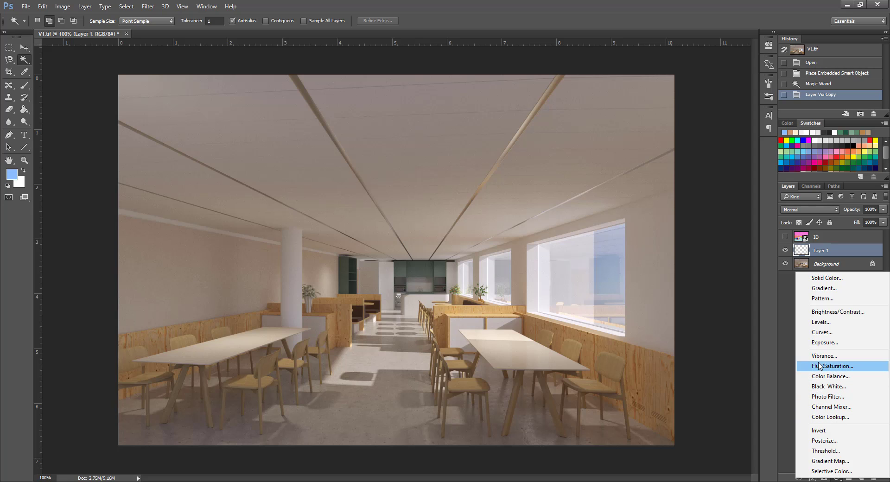
mouse_move(811, 387)
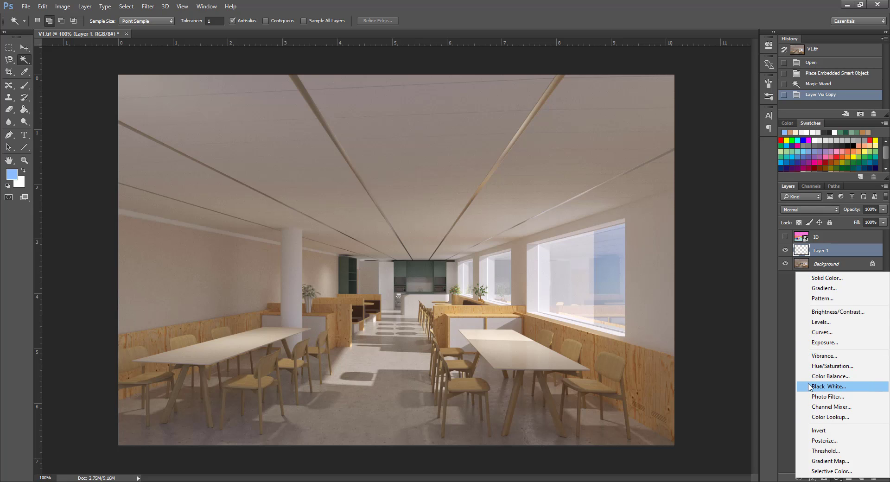
mouse_move(832, 366)
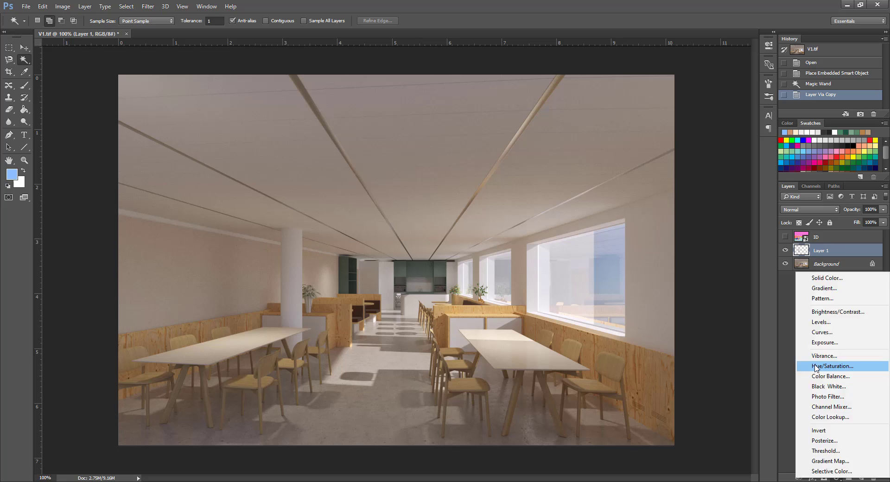
left_click(832, 366)
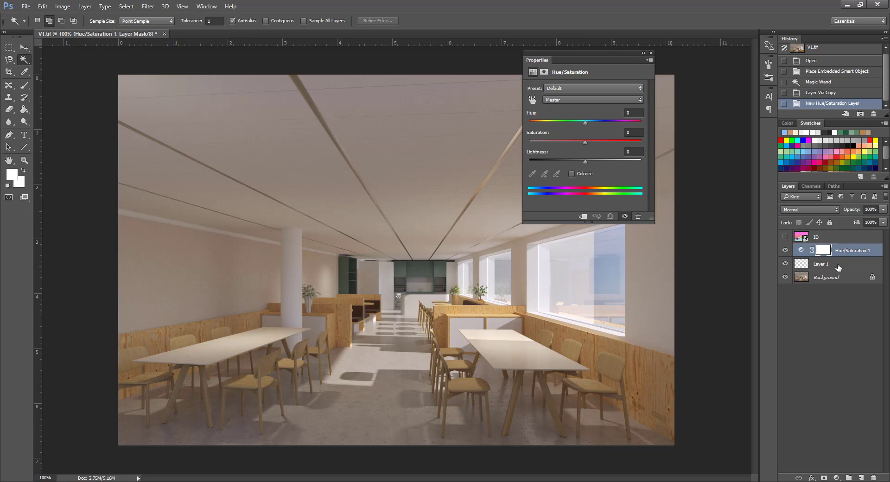
mouse_move(835, 374)
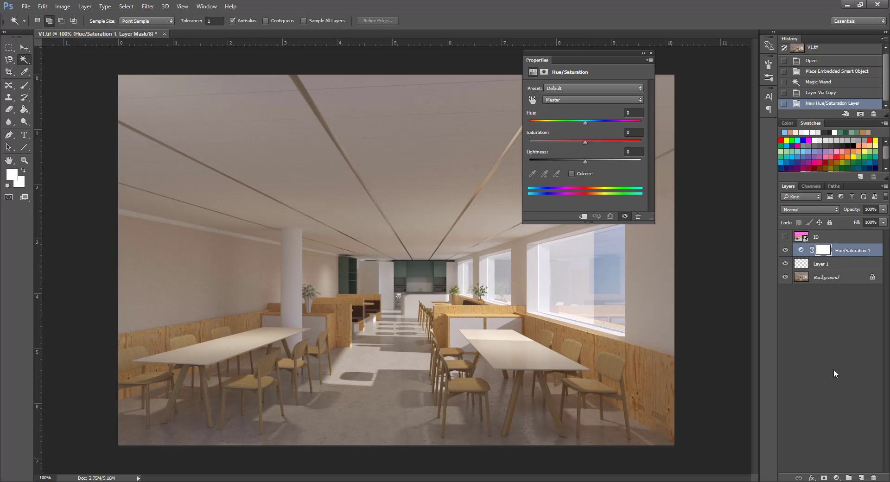
mouse_move(667, 271)
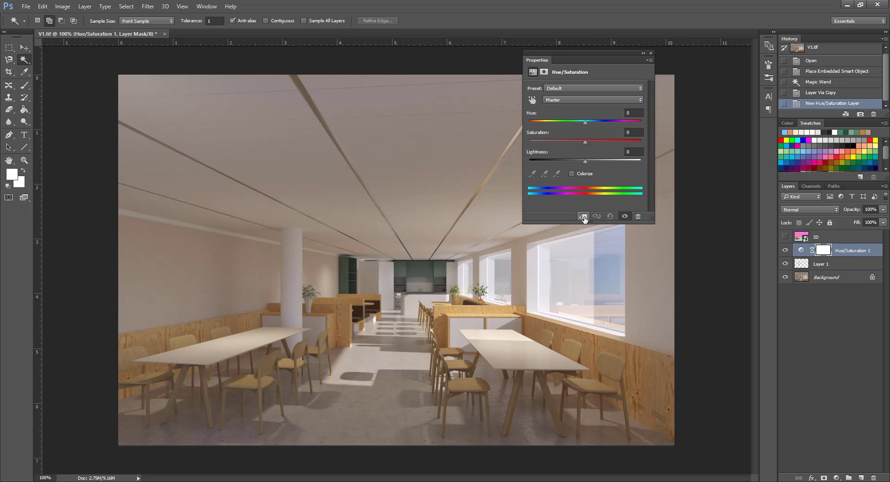
- Clip Hue/Saturation to Layer 1 and shift hue, saturation and lightness to a pale green column
left_click(582, 216)
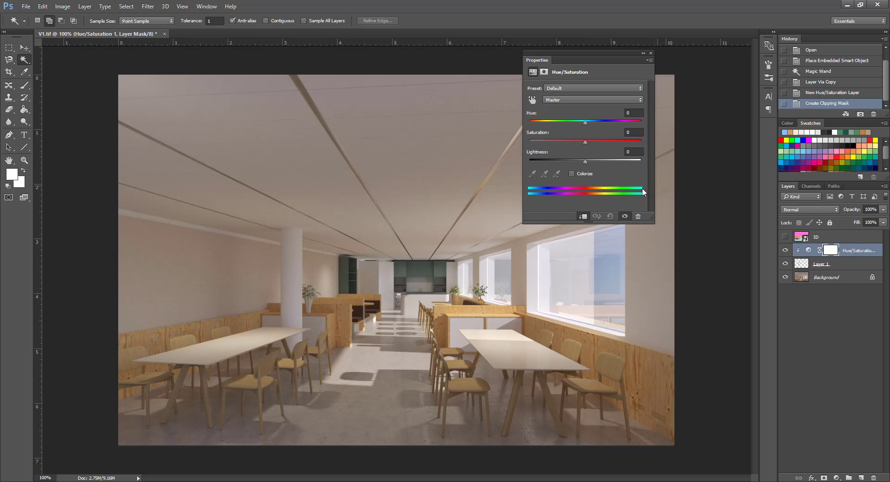
mouse_move(585, 151)
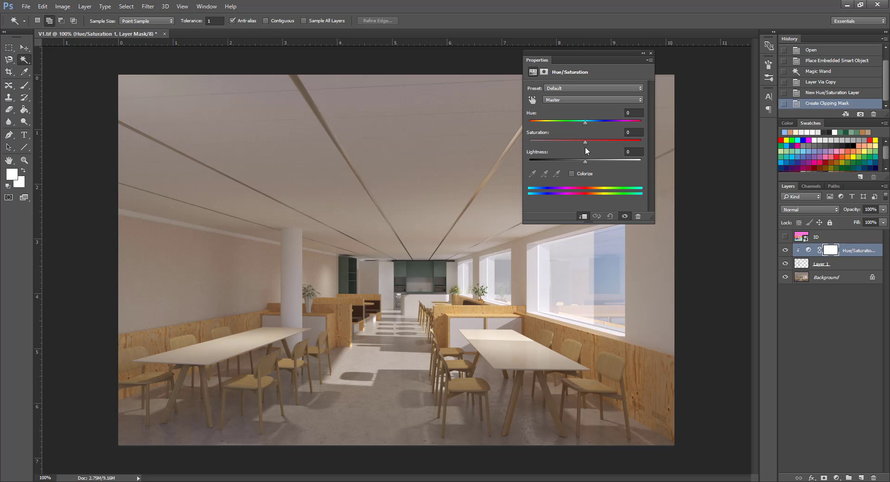
left_click_drag(585, 140, 573, 140)
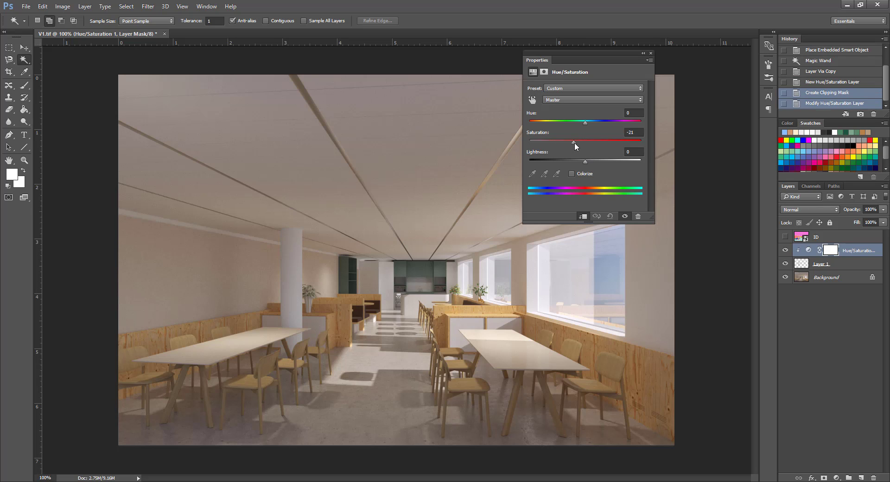
left_click_drag(573, 140, 597, 140)
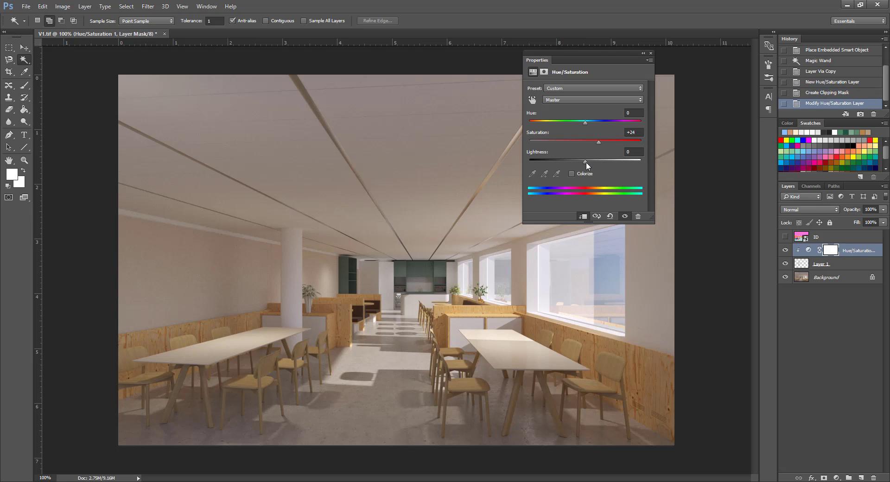
left_click_drag(585, 158, 581, 158)
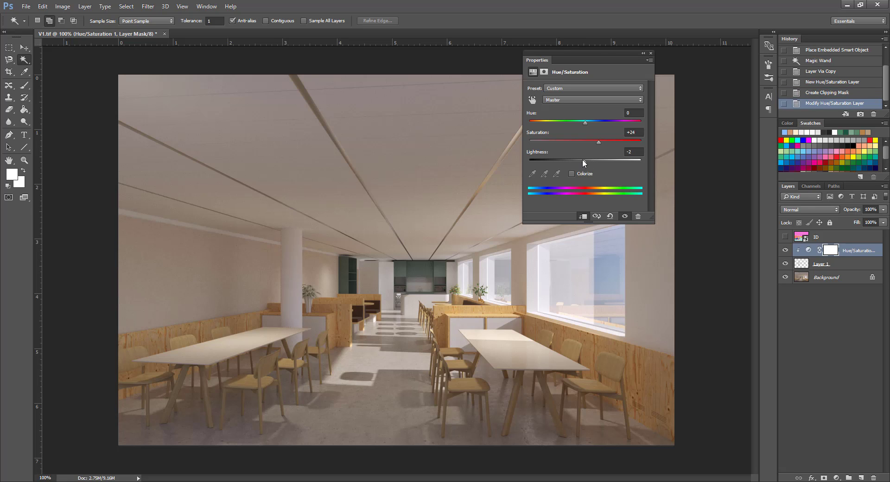
left_click_drag(585, 122, 577, 121)
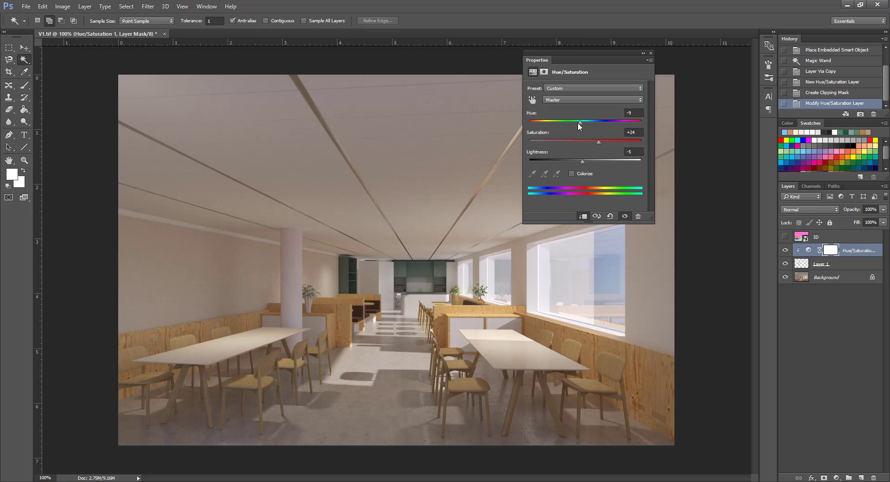
left_click_drag(577, 120, 607, 120)
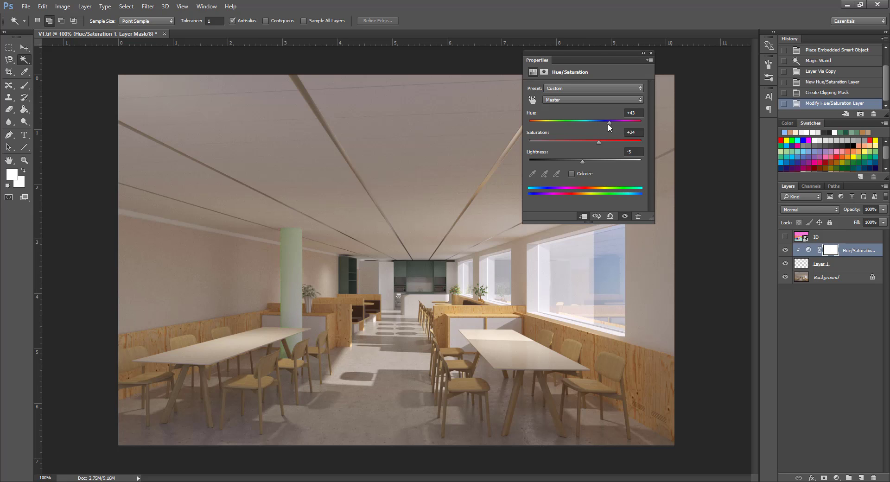
left_click_drag(598, 143, 616, 143)
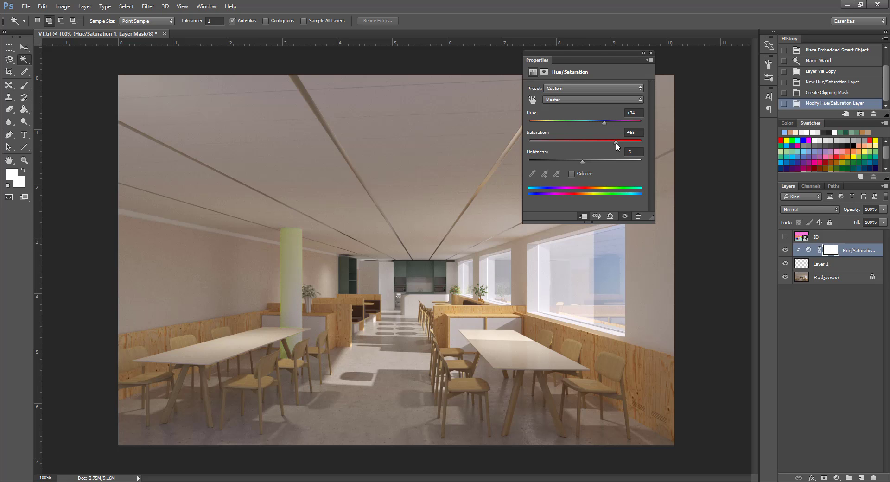
left_click_drag(615, 140, 597, 140)
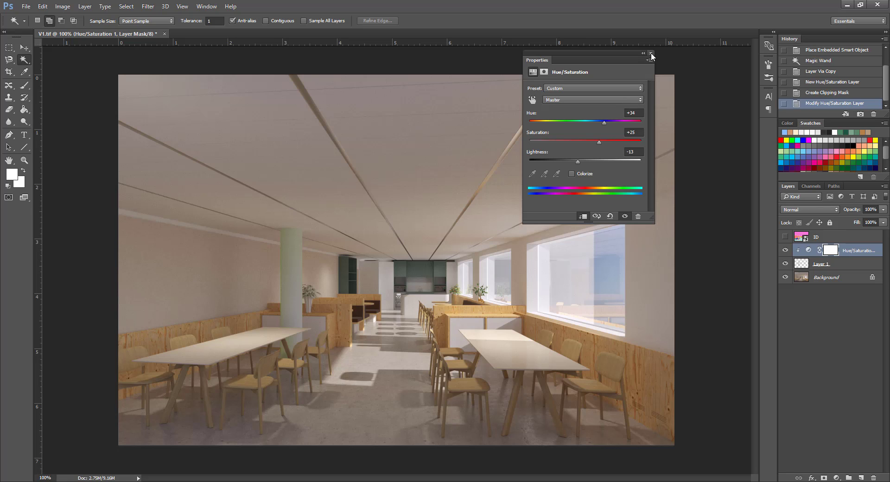
left_click(651, 54)
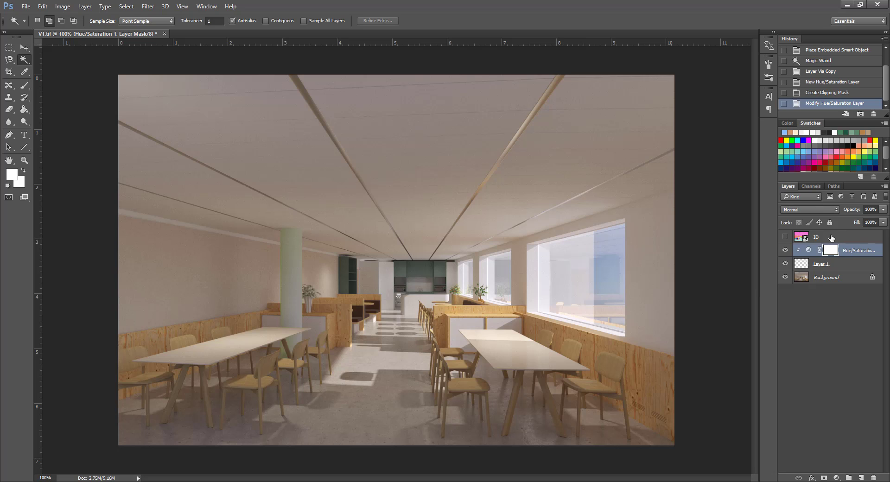
- Select the right-hand window from the ID matte and copy it from Background via Layer Via Copy
left_click(784, 238)
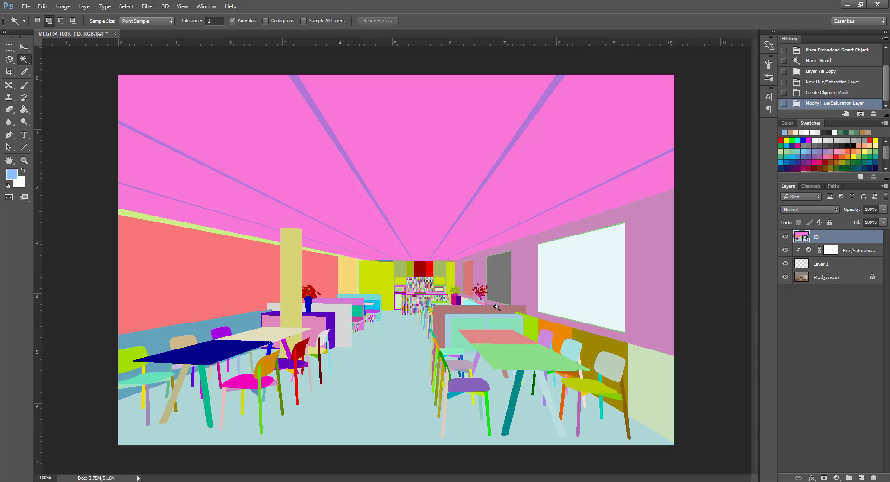
mouse_move(573, 268)
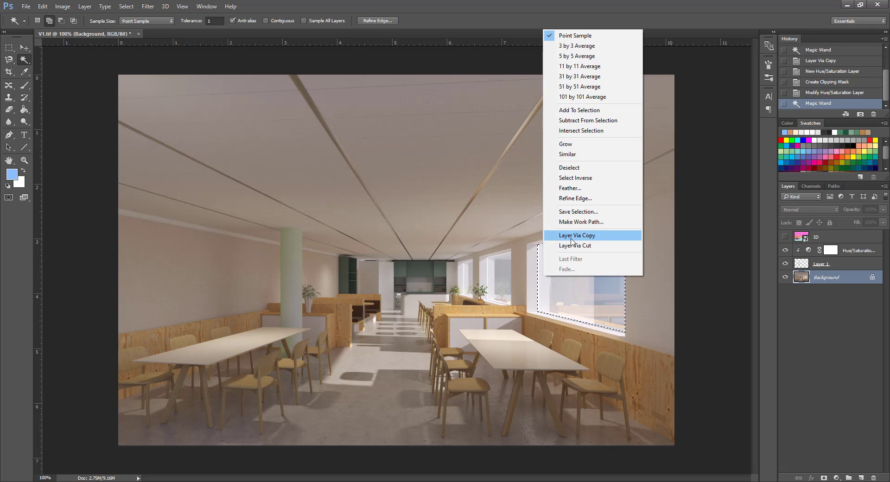
mouse_move(561, 239)
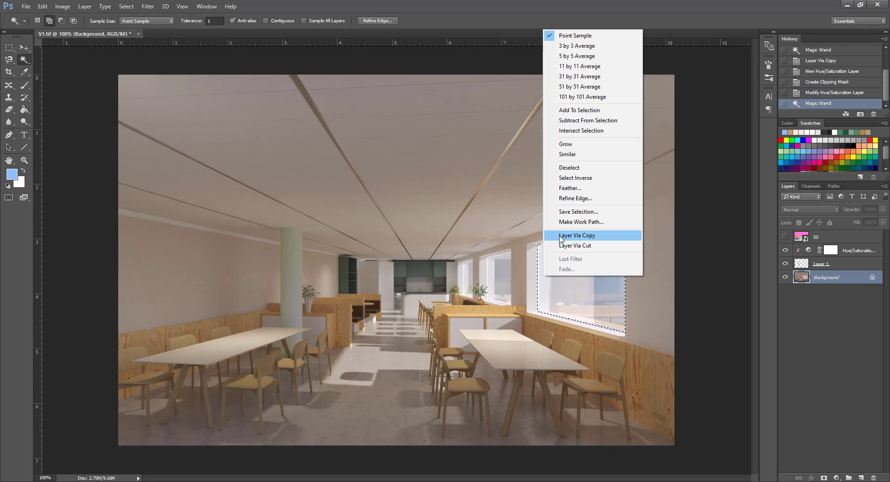
left_click(576, 235)
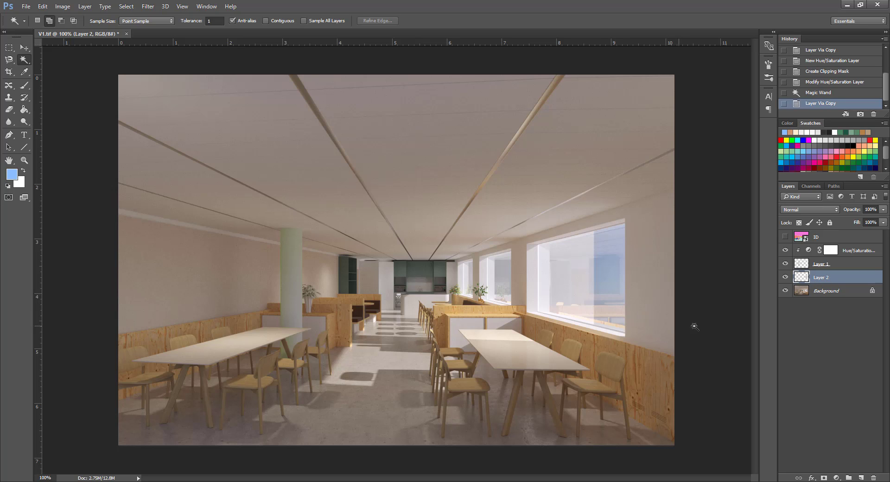
left_click(784, 250)
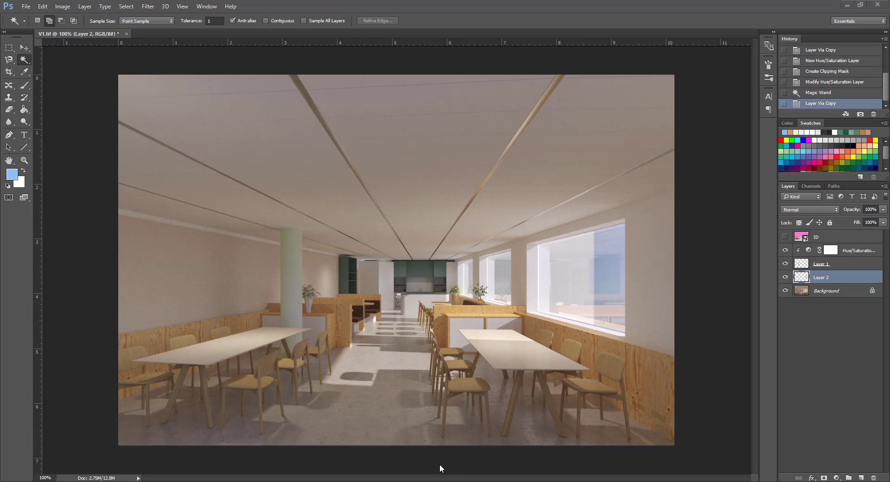
mouse_move(614, 464)
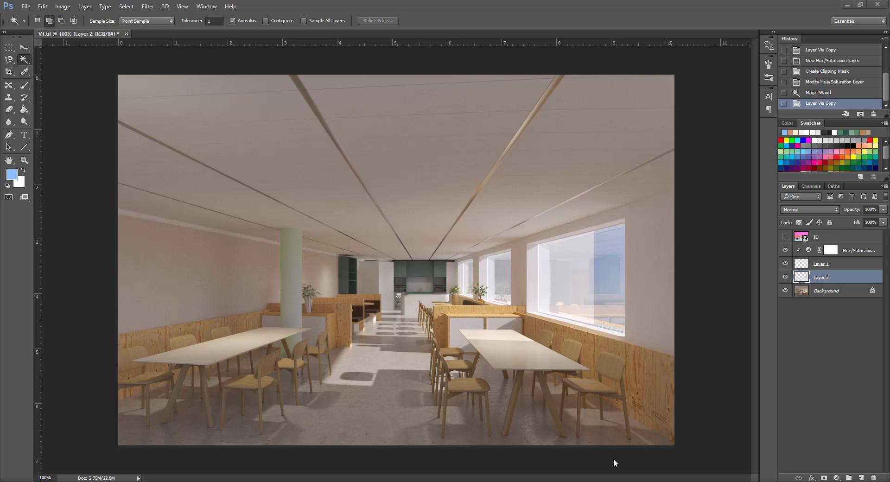
mouse_move(721, 473)
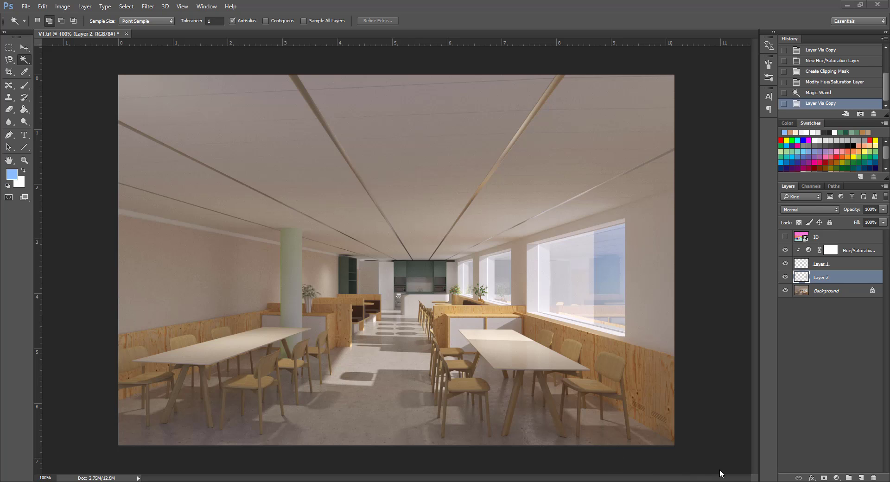